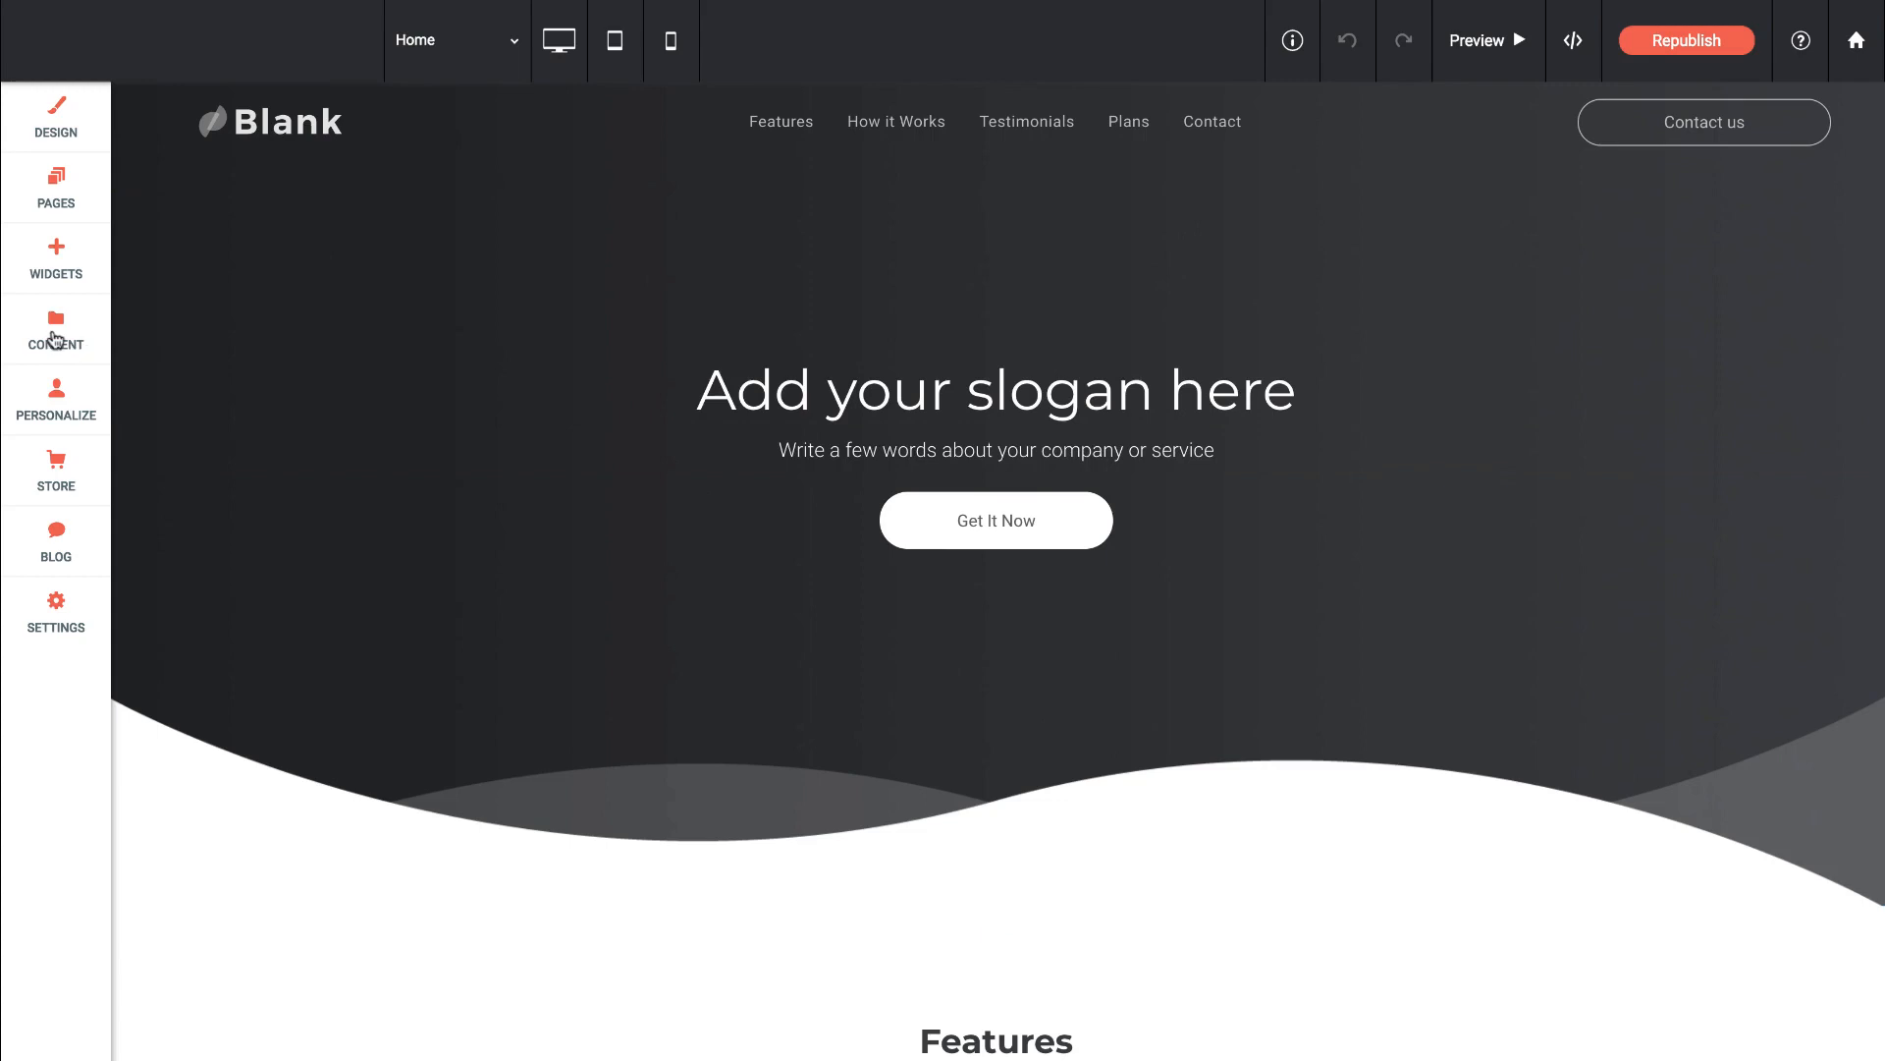
# - Start importing content from an existing website via the Content Library
pyautogui.click(55, 334)
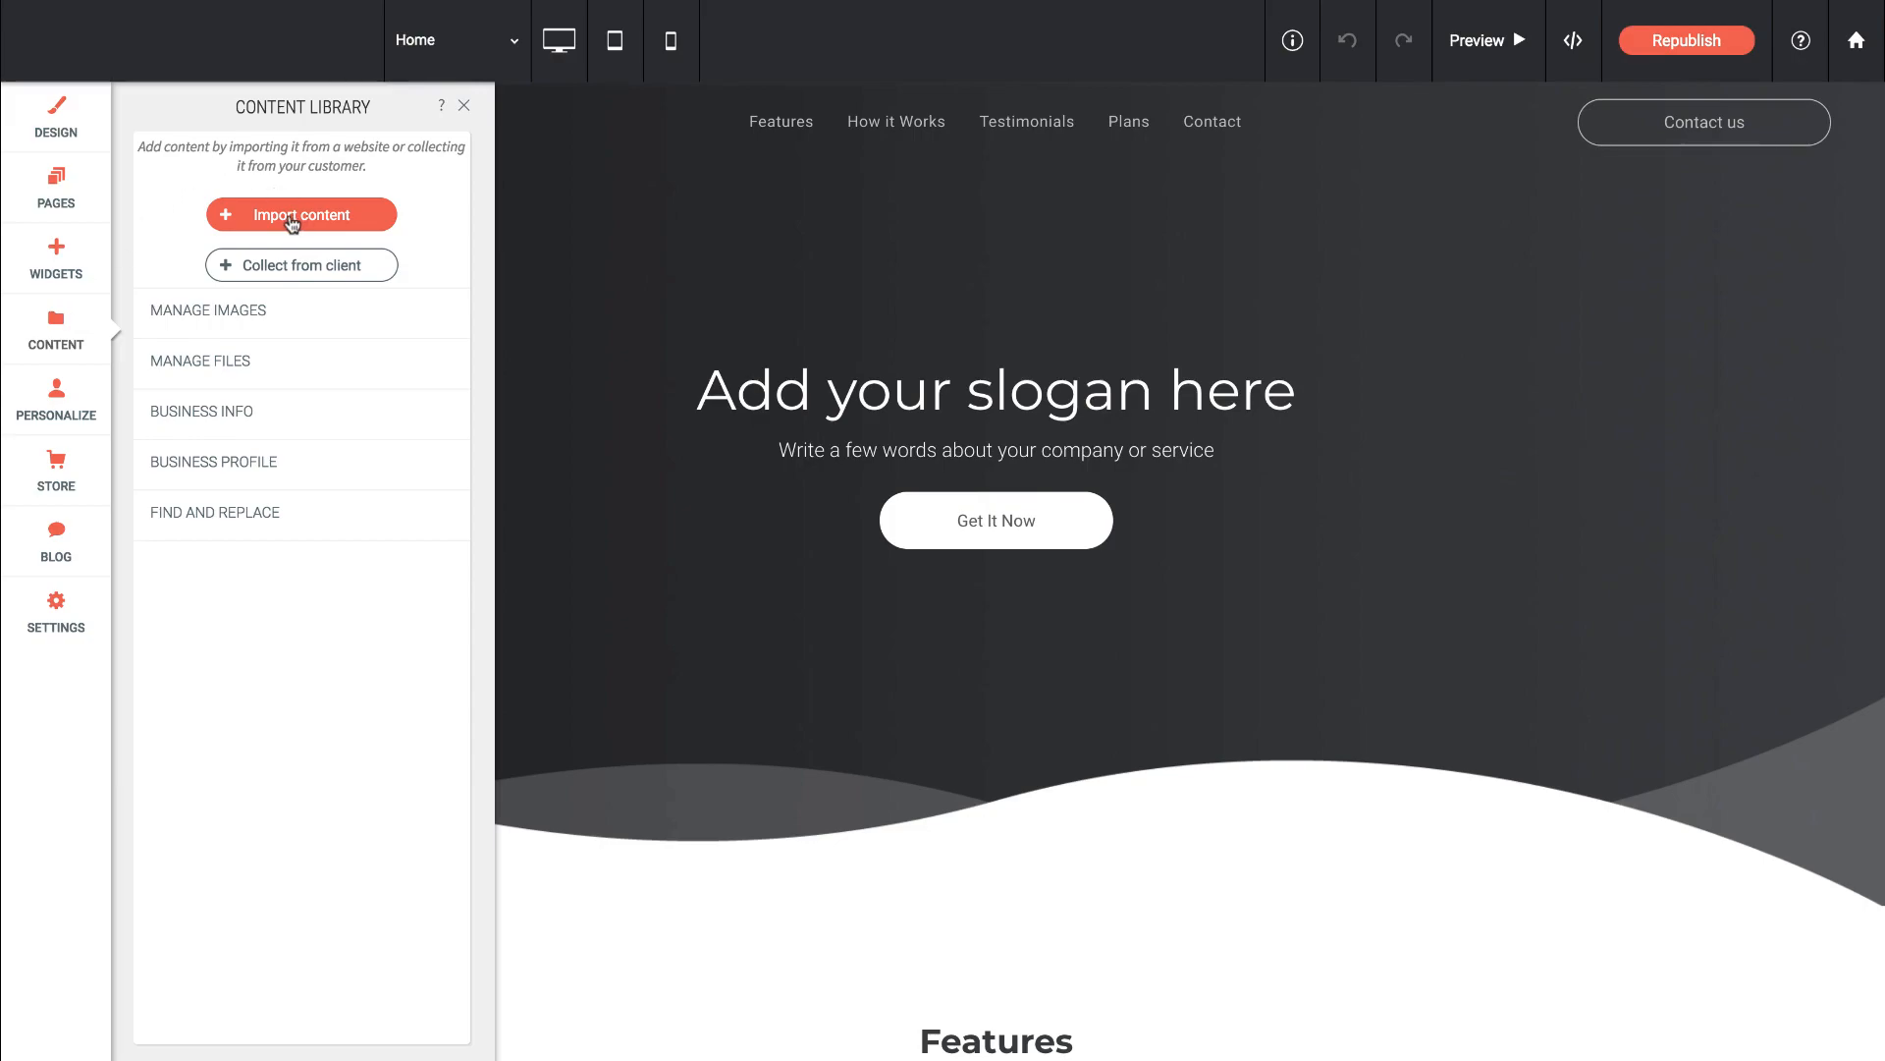
pyautogui.click(303, 214)
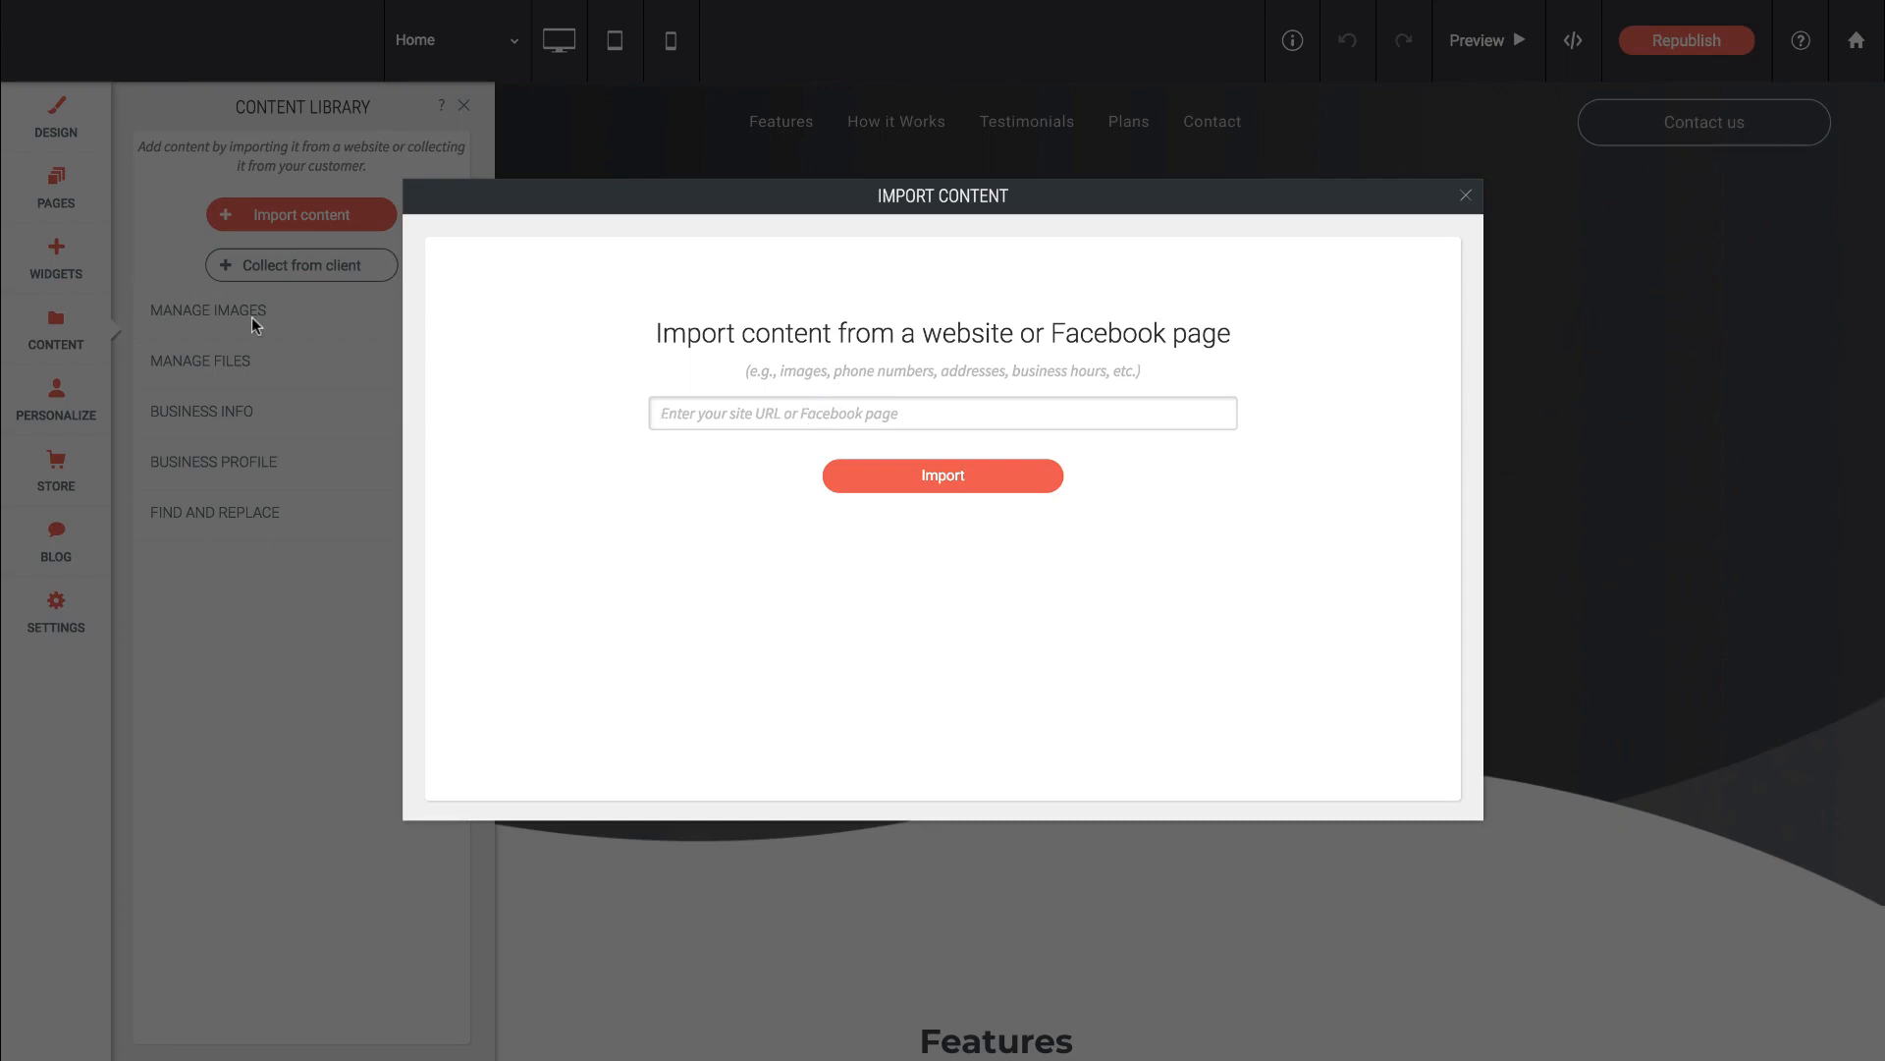
pyautogui.click(941, 413)
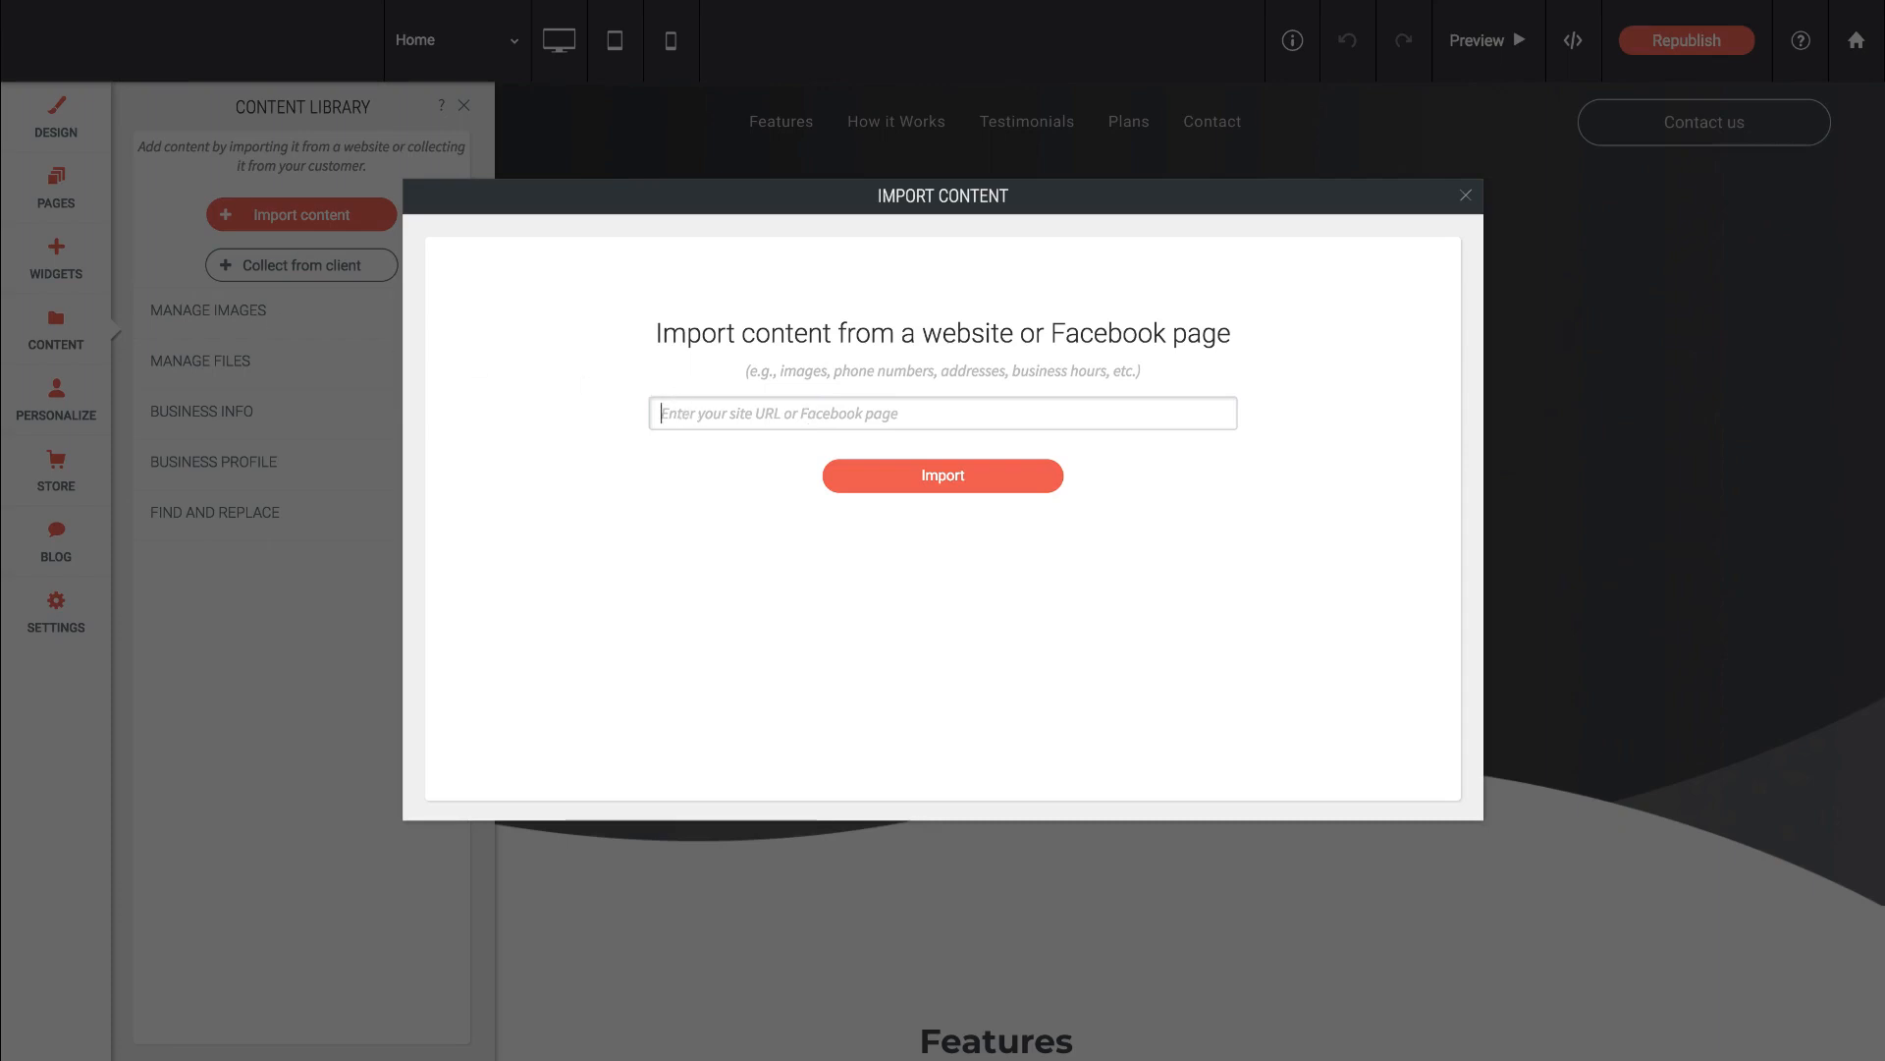
pyautogui.write('www.branddirective.com')
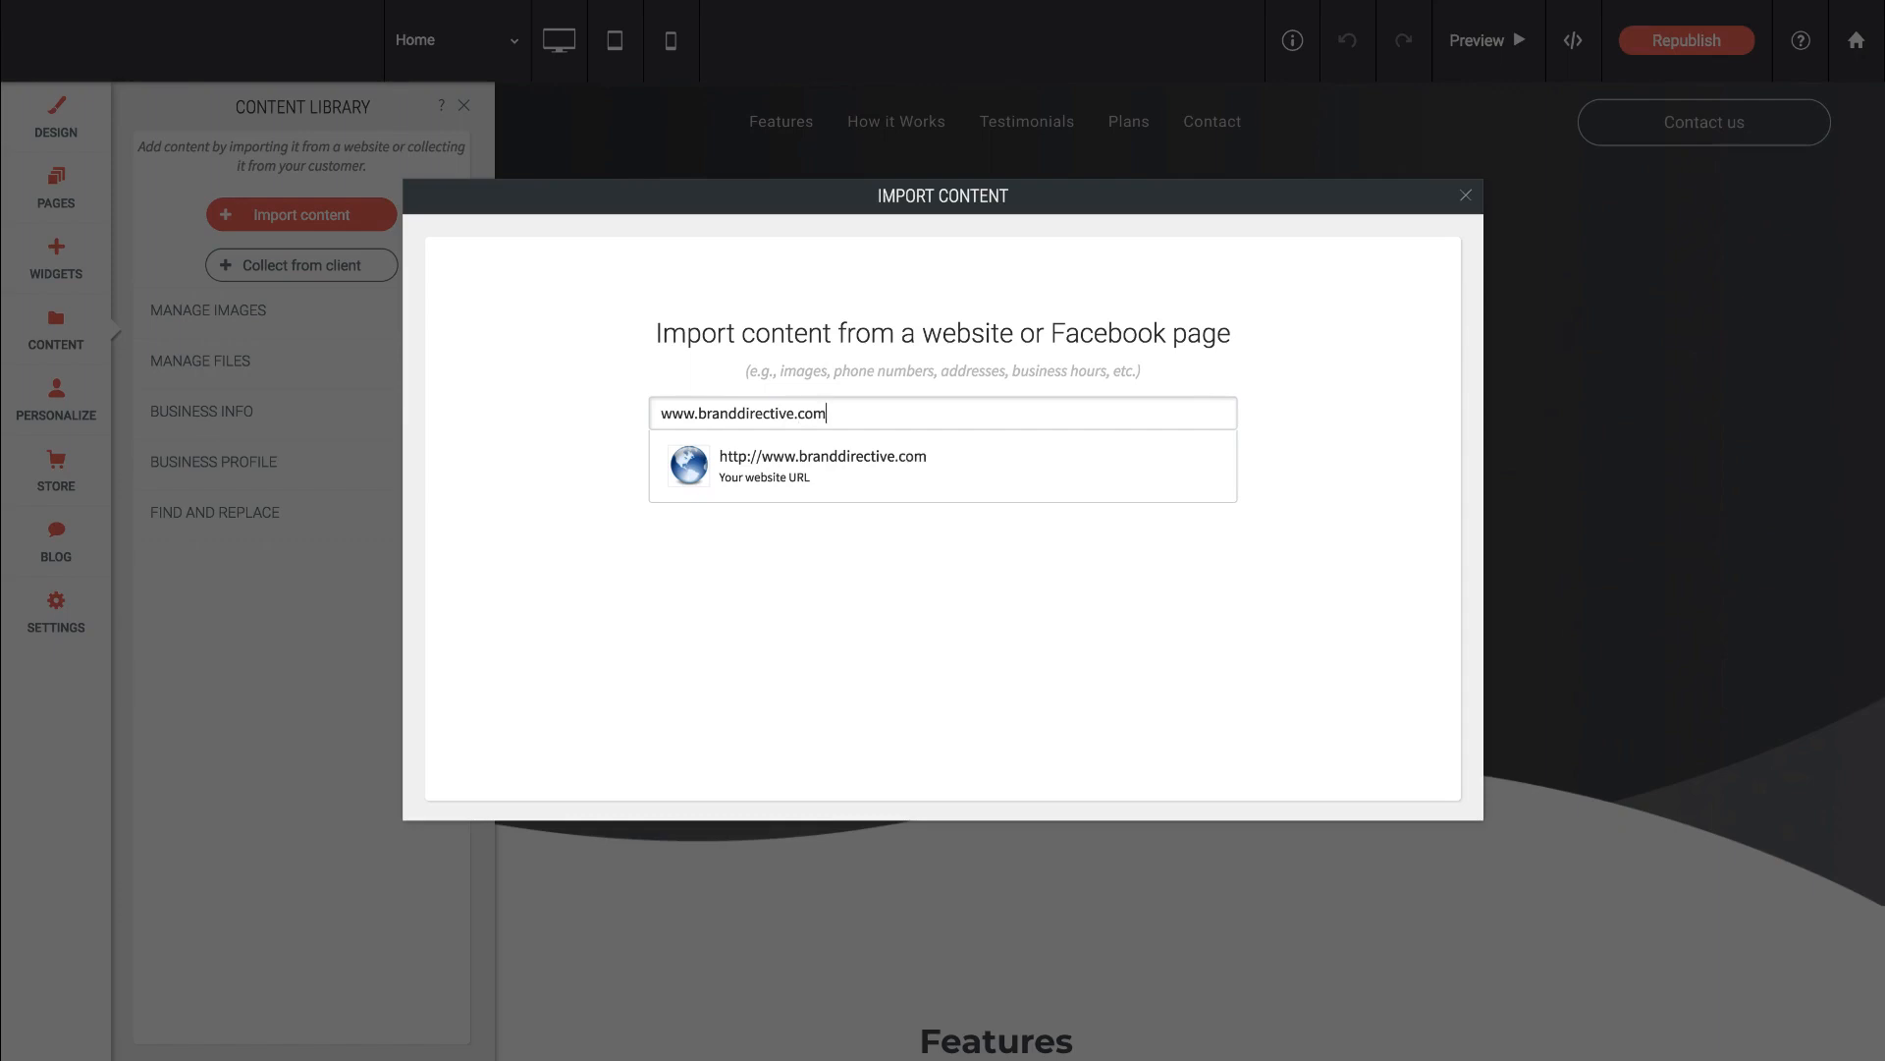
pyautogui.click(821, 465)
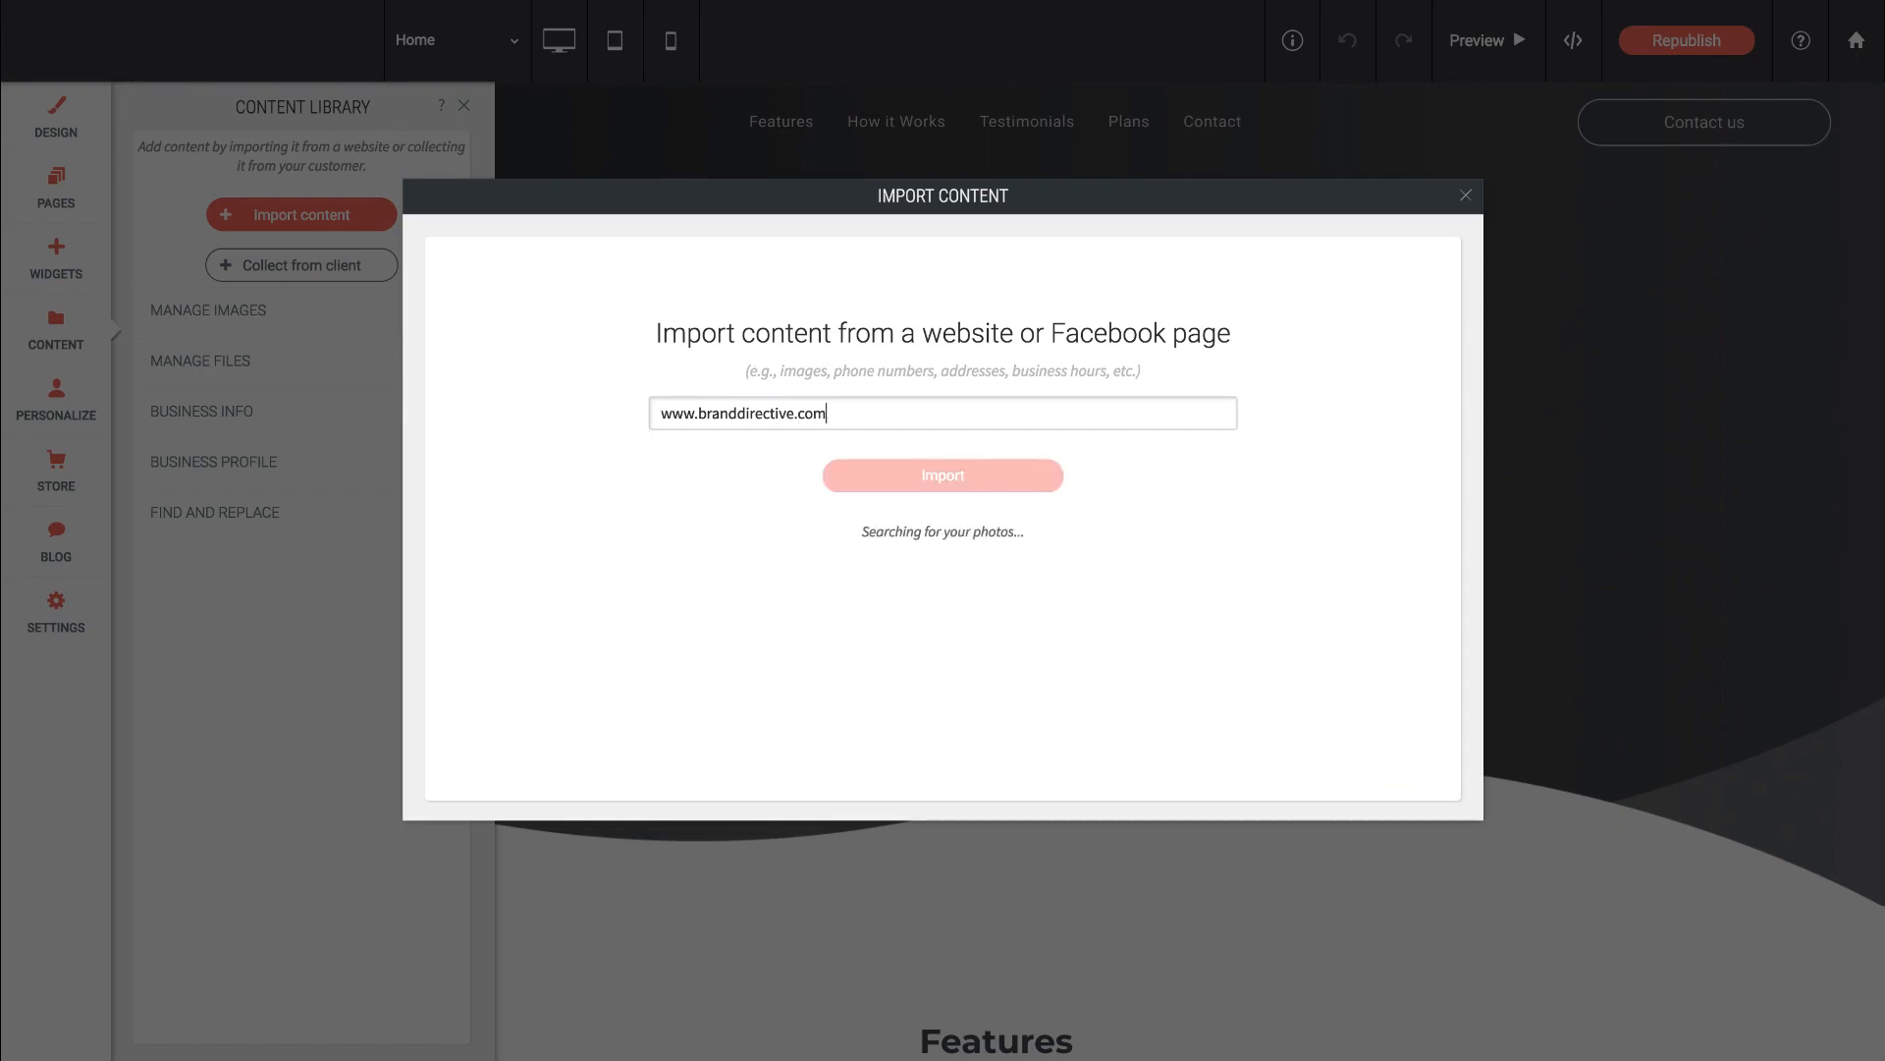
pyautogui.click(943, 475)
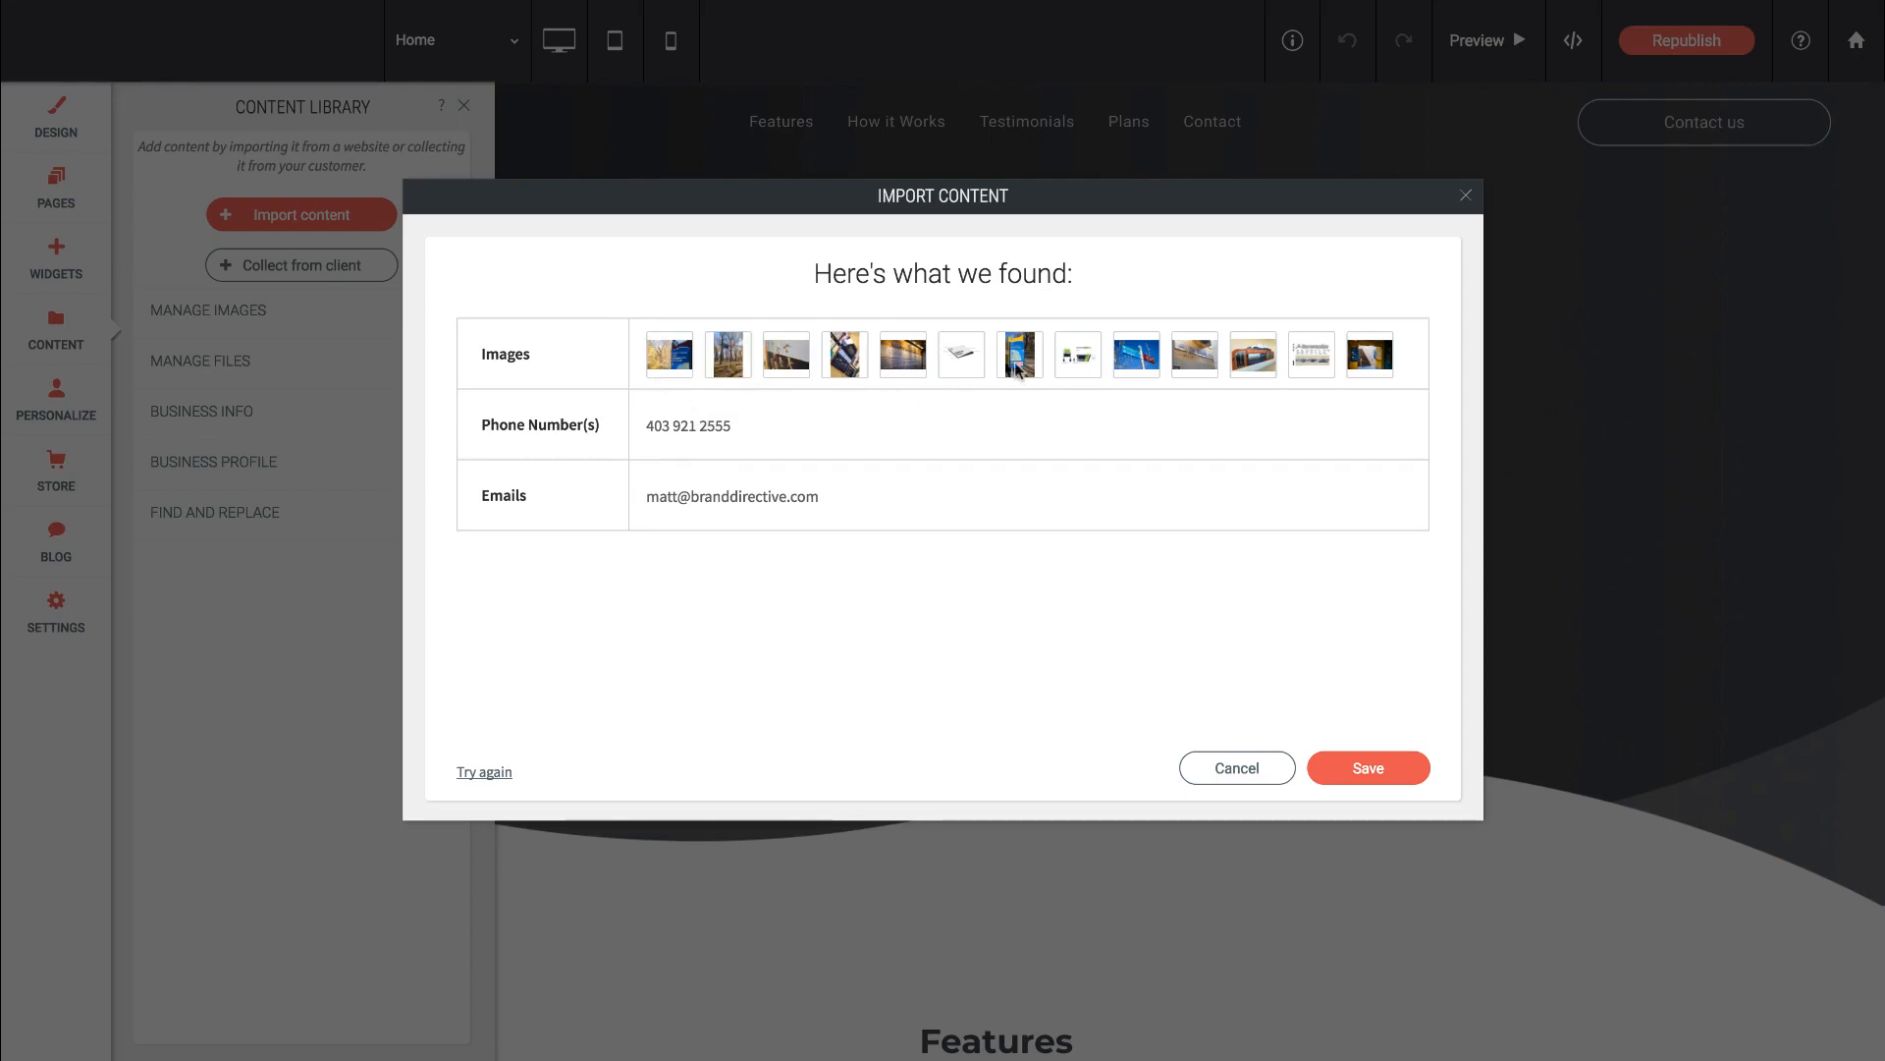
pyautogui.moveTo(644, 438)
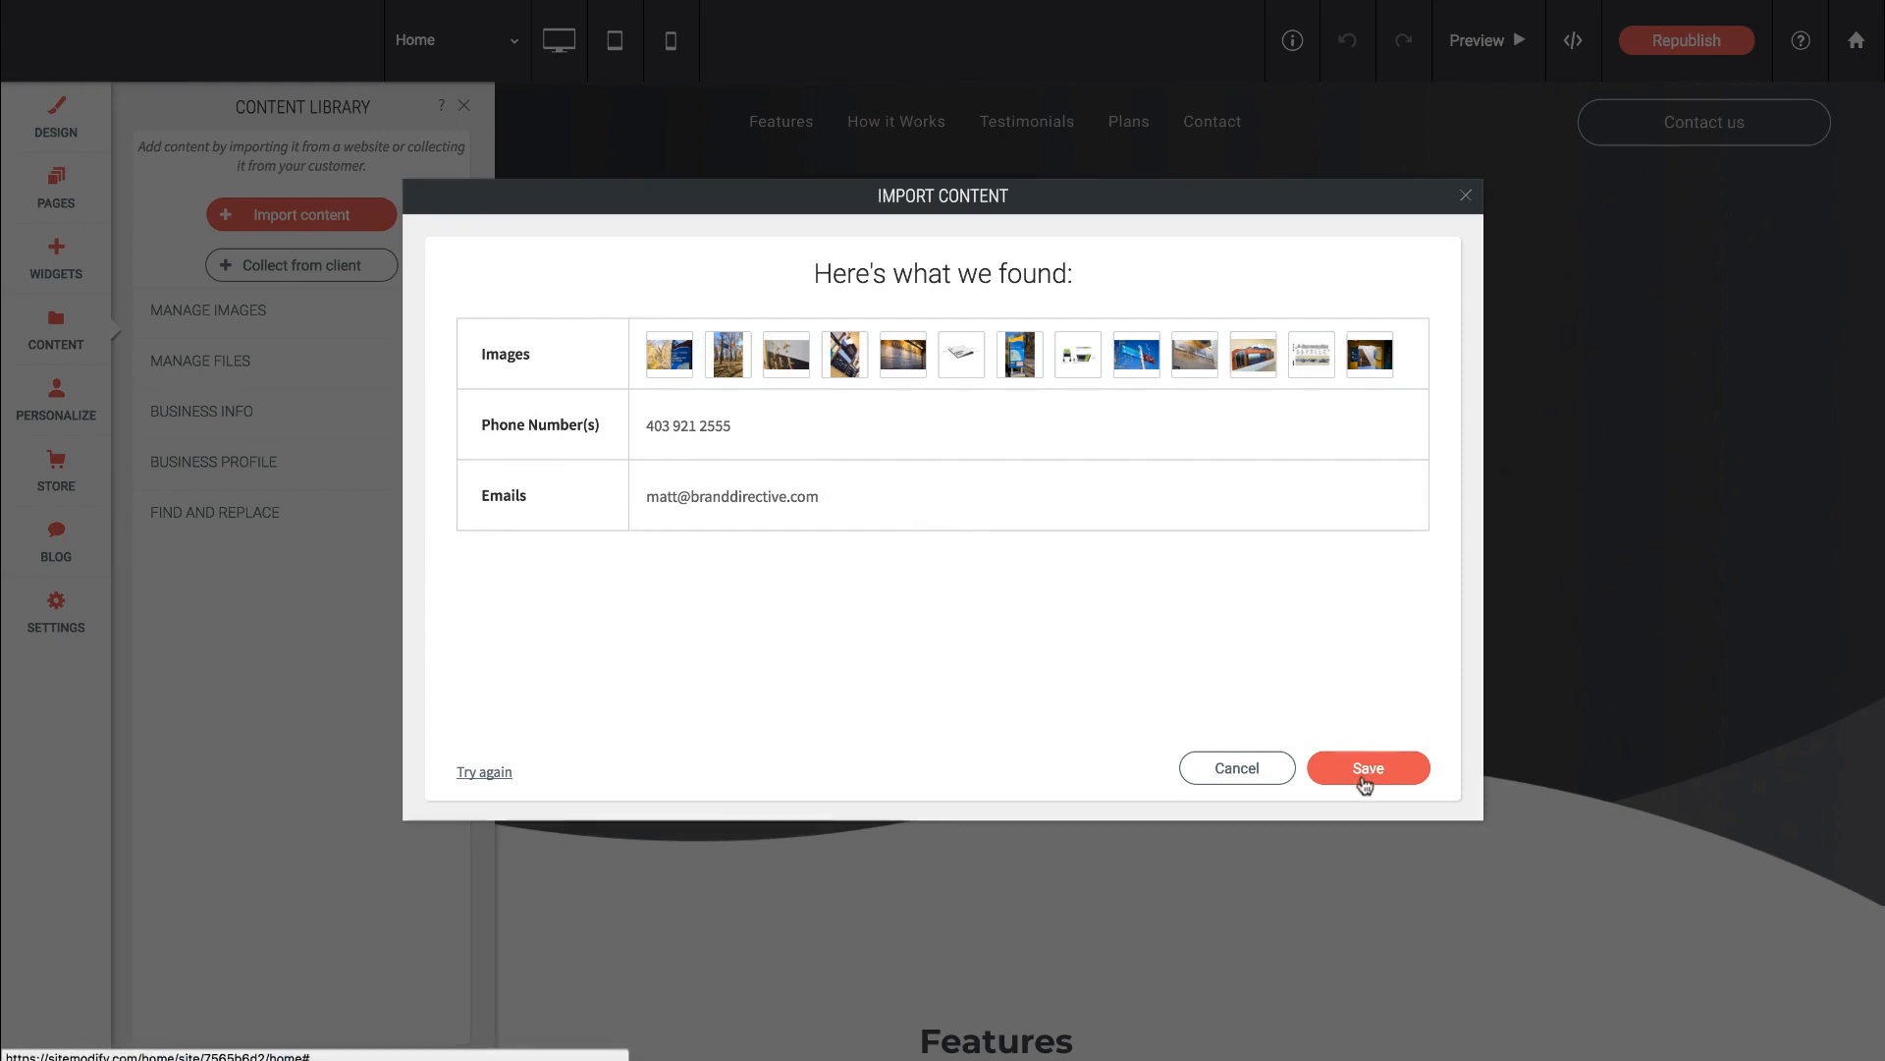
pyautogui.click(1367, 768)
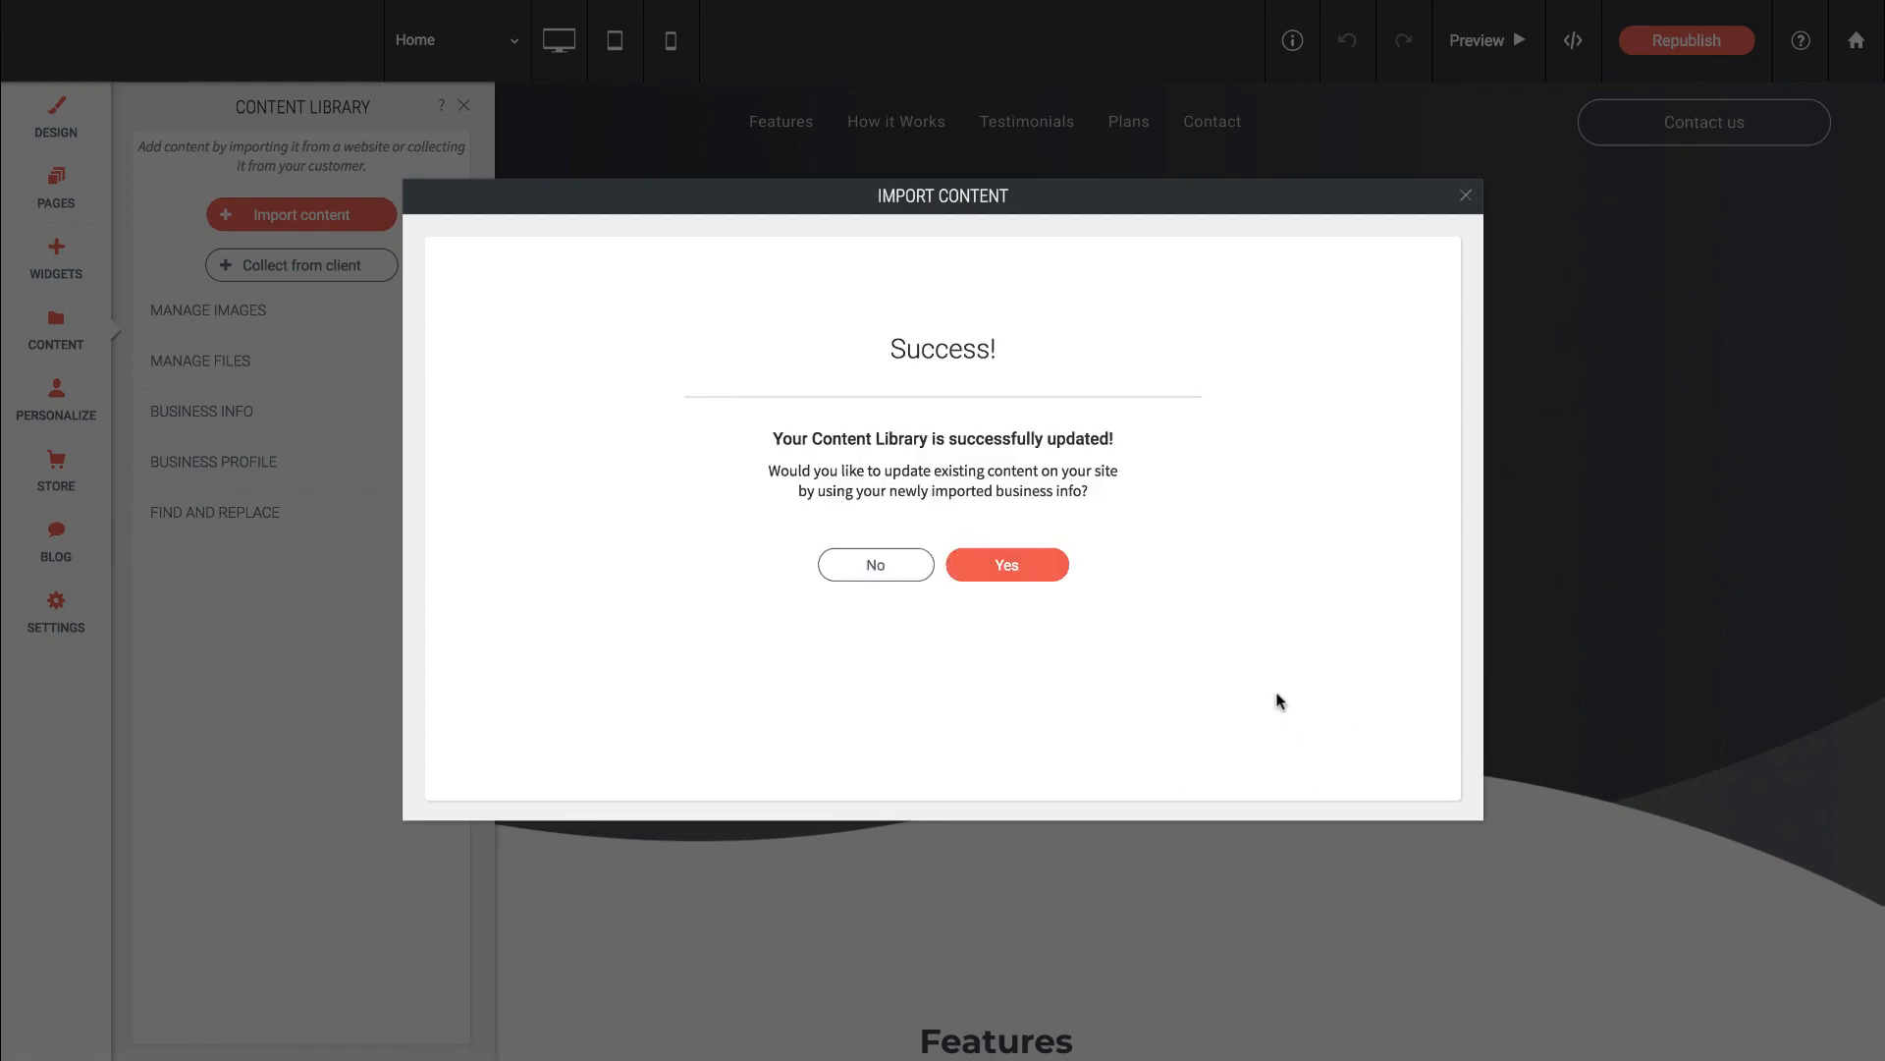
pyautogui.moveTo(1172, 628)
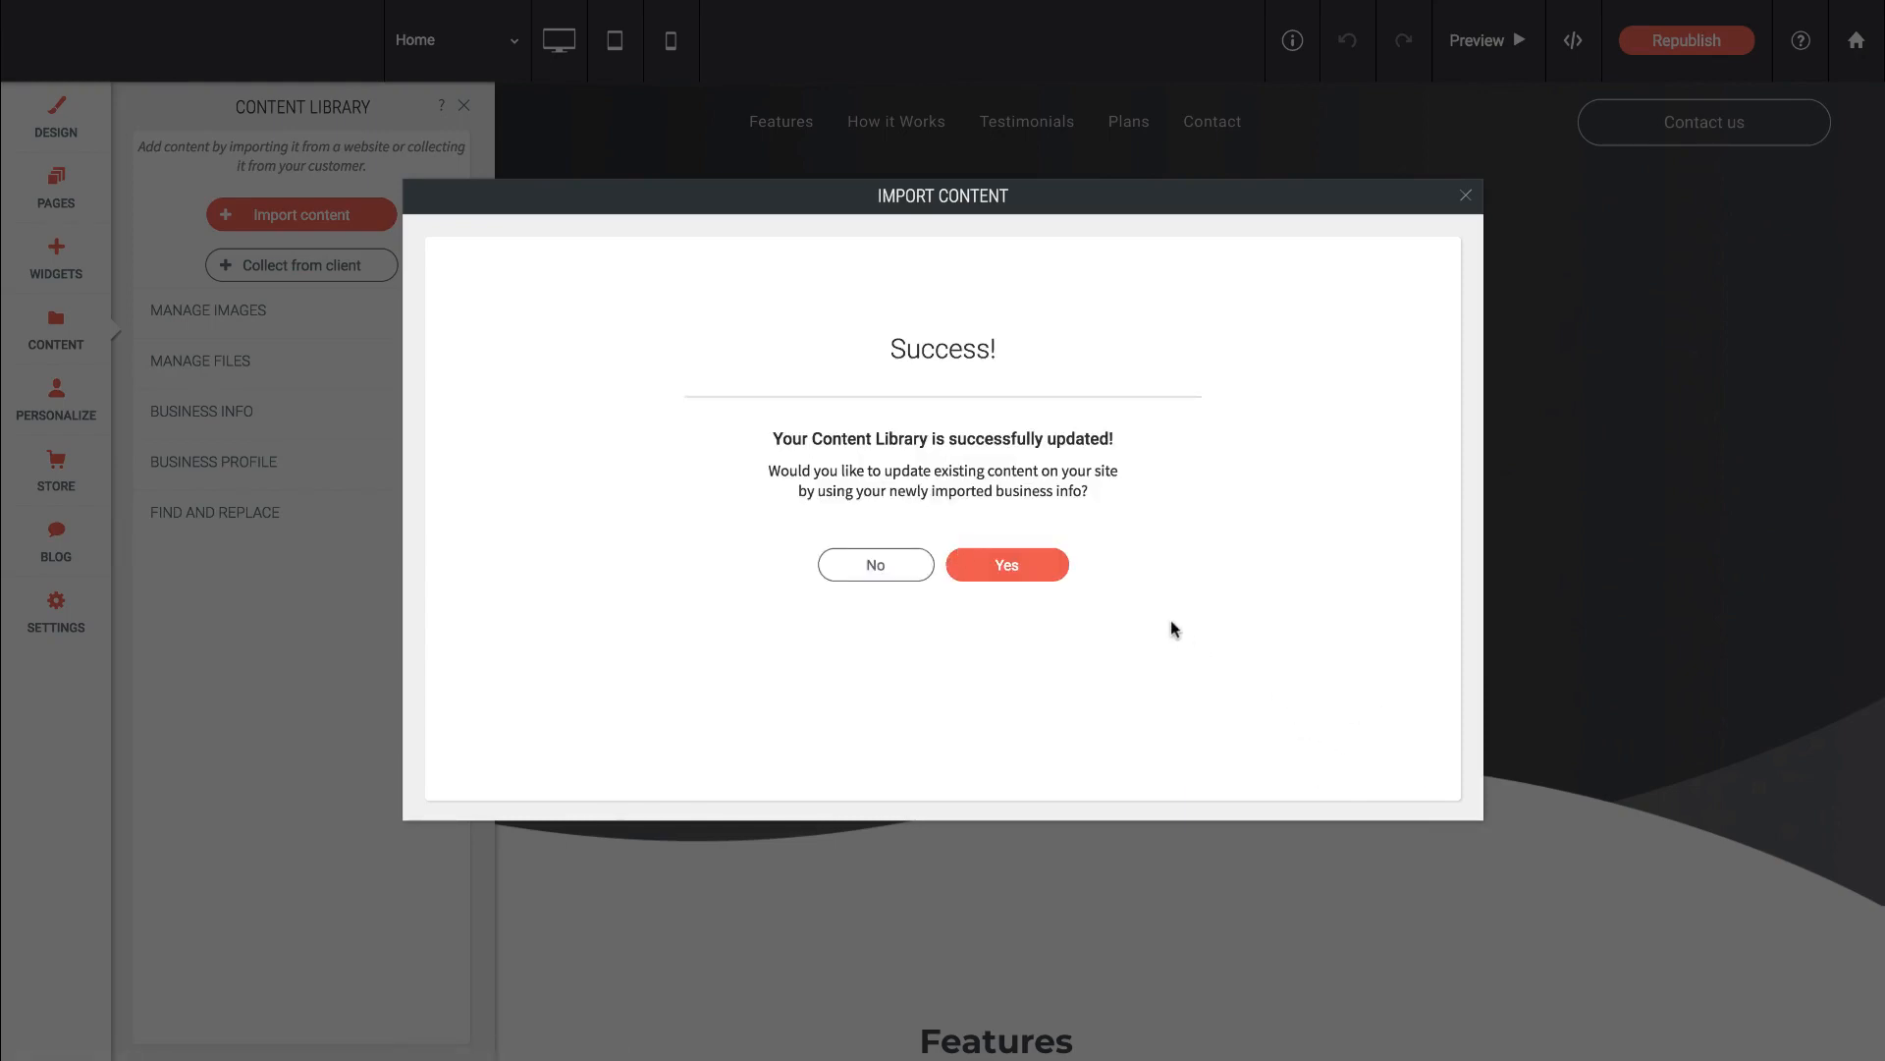
pyautogui.moveTo(1045, 512)
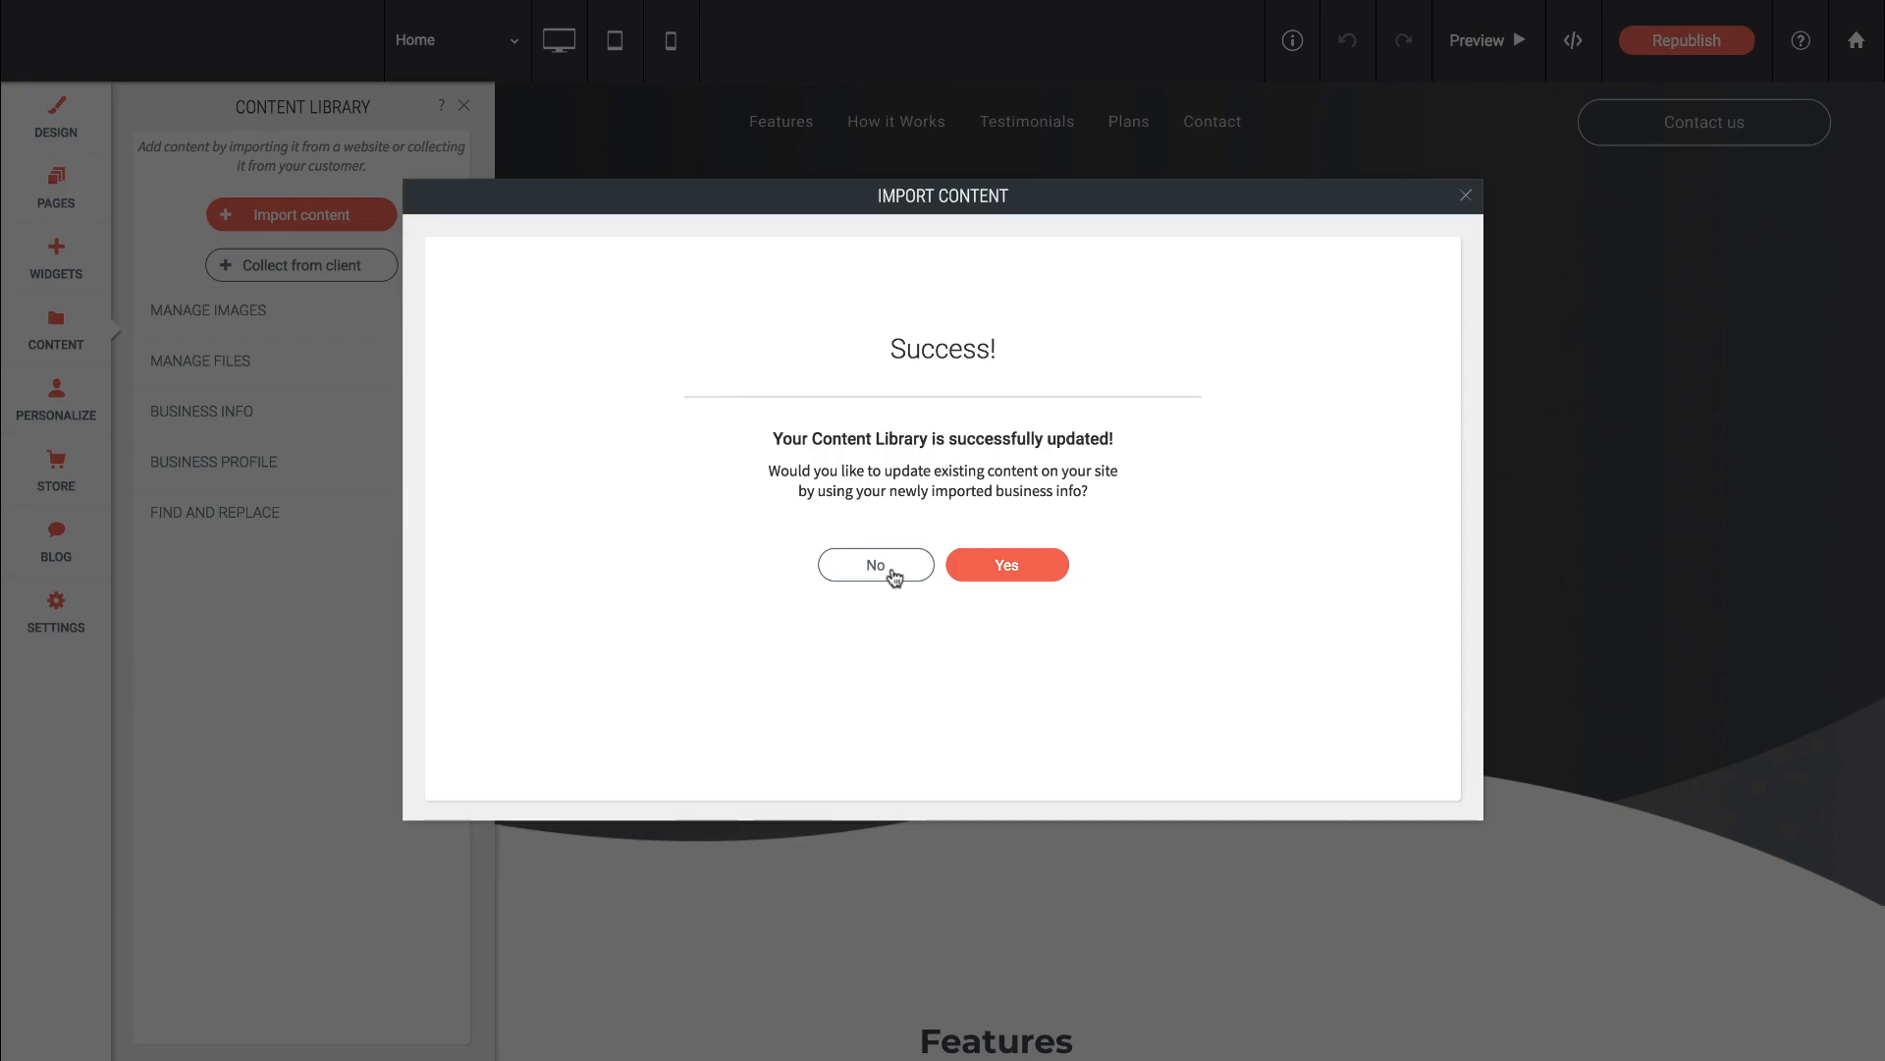
pyautogui.click(875, 566)
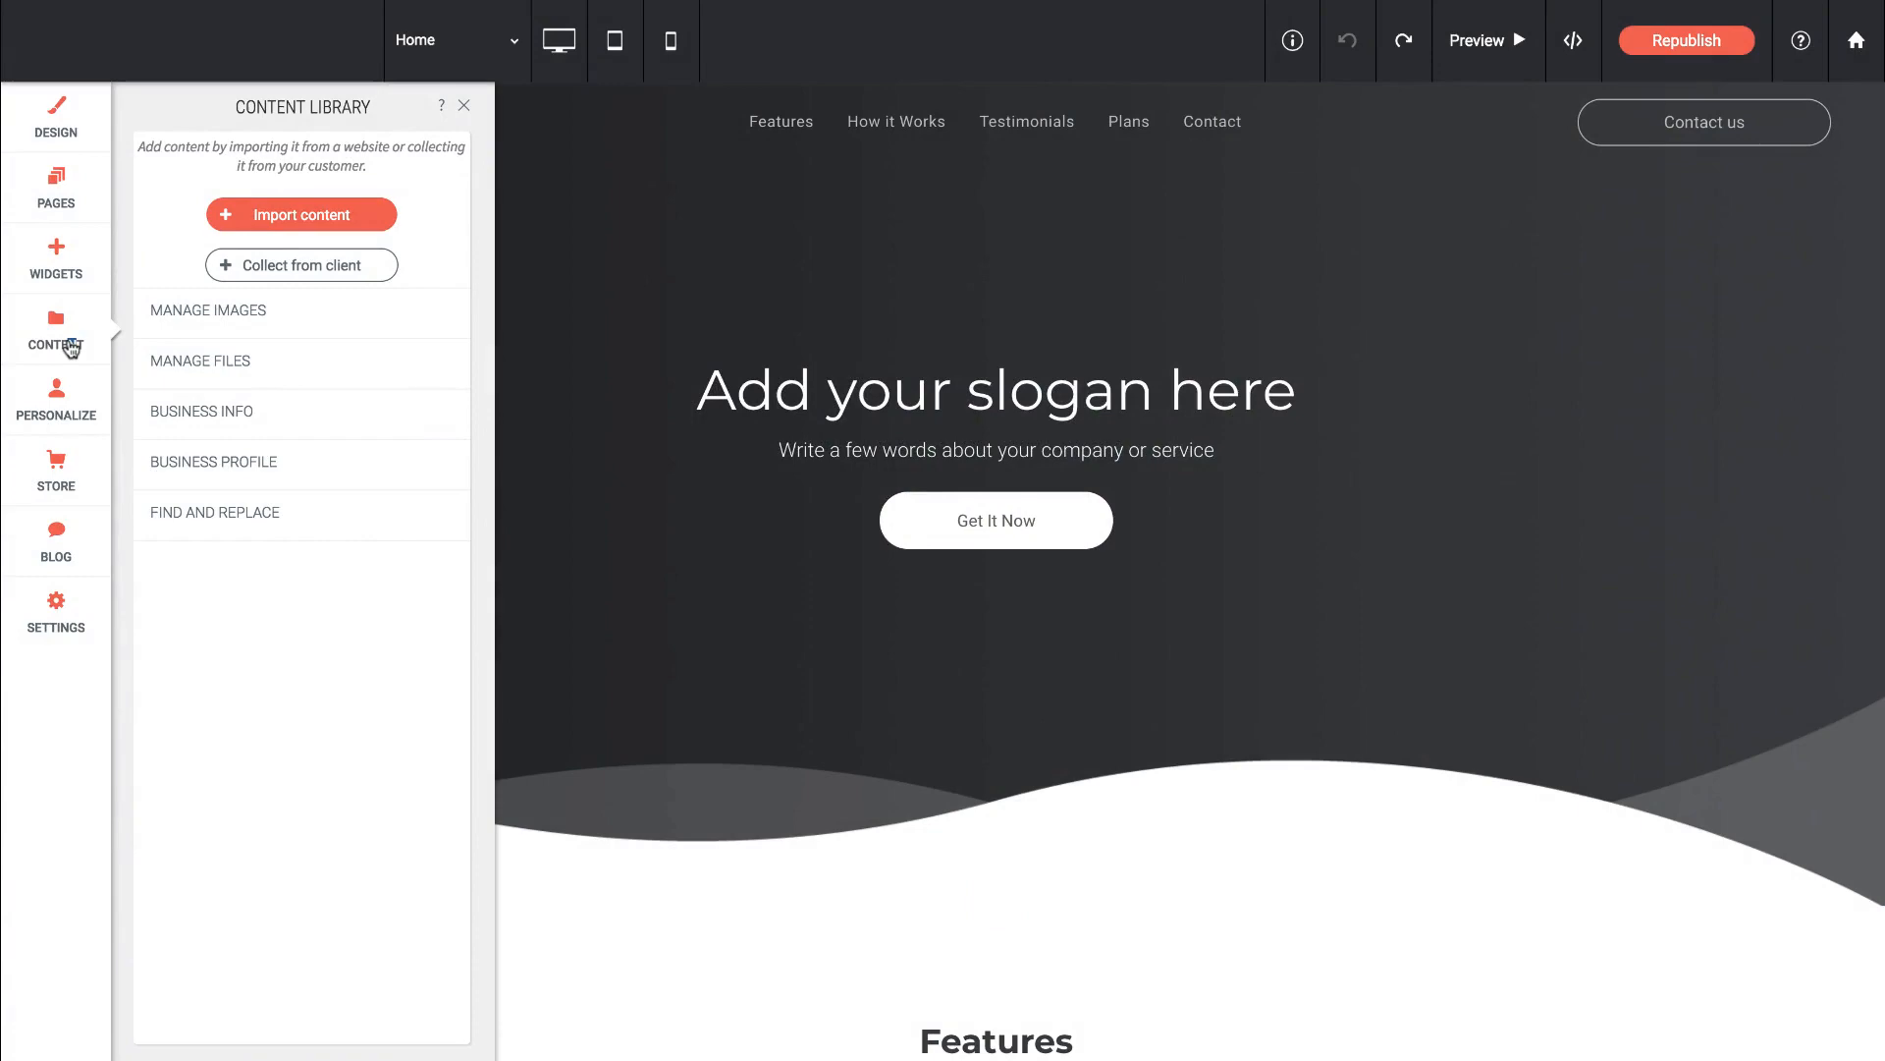
# - Reach the image column's background image setting in Column Design
pyautogui.click(462, 106)
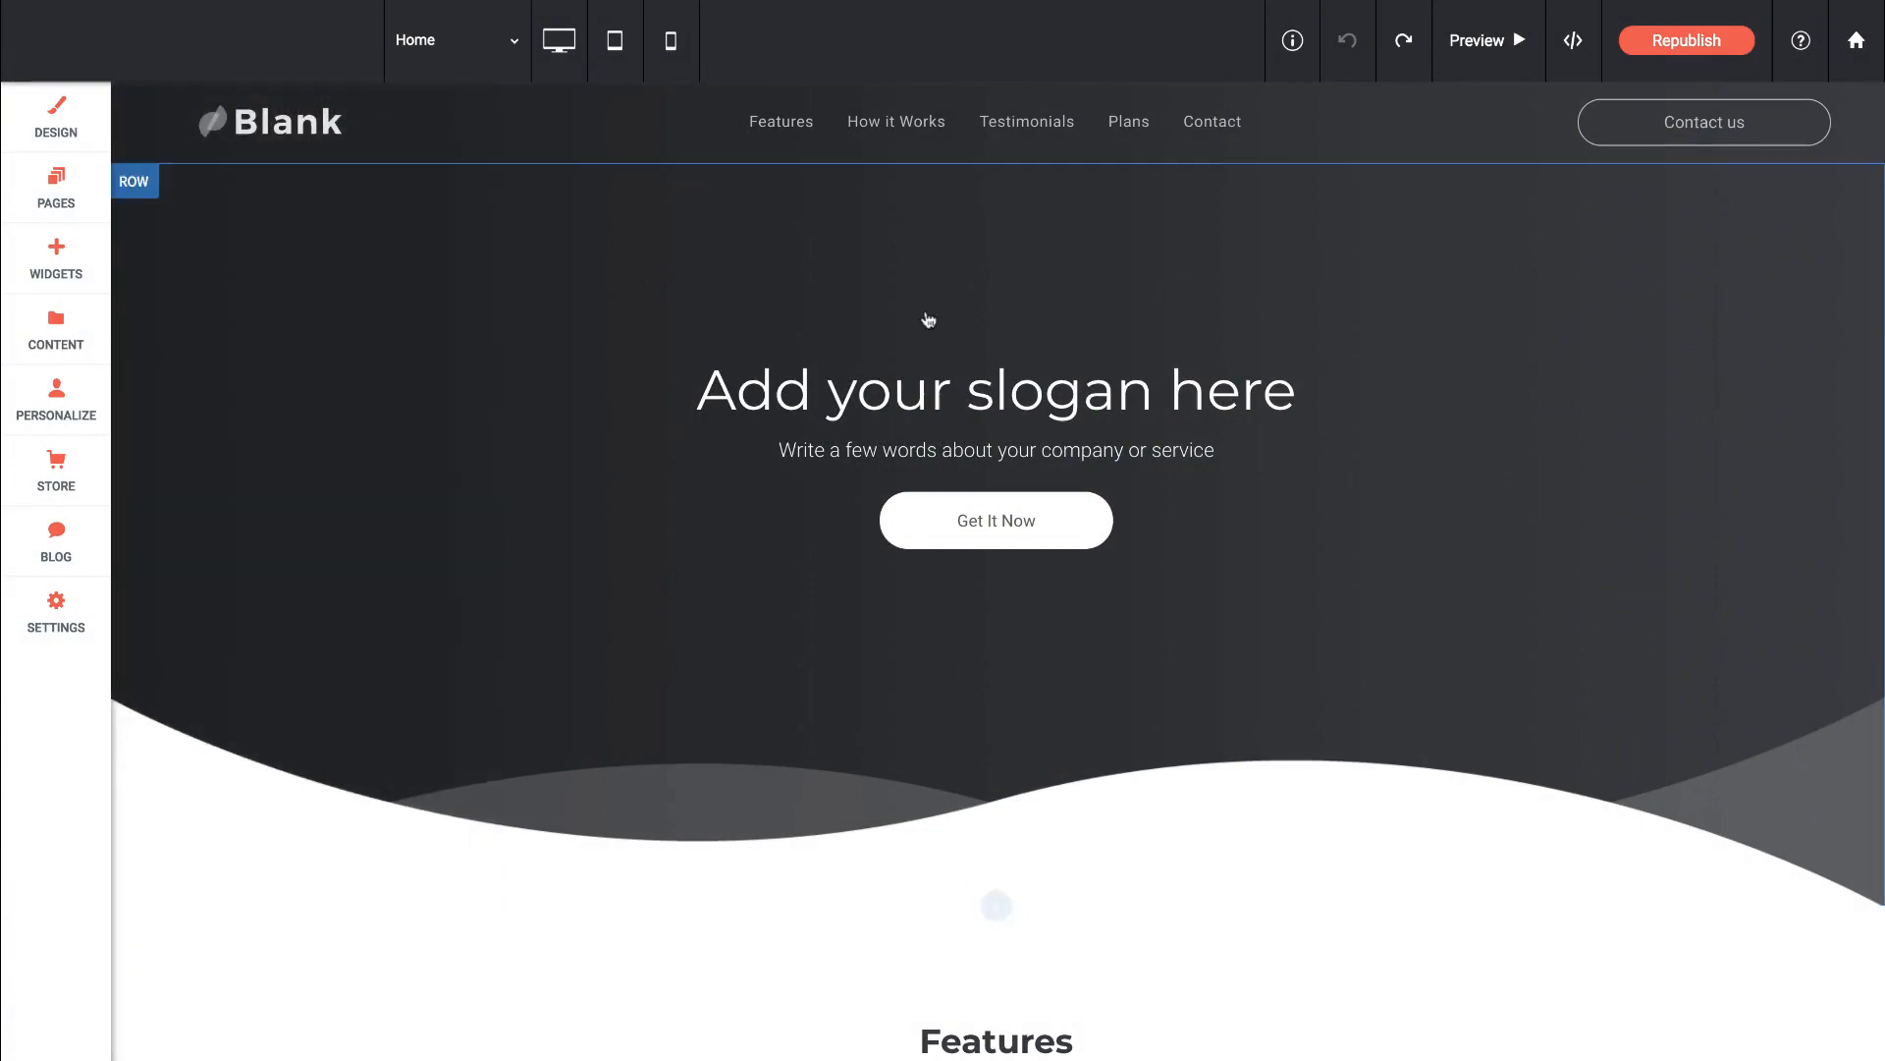
pyautogui.scroll(-3)
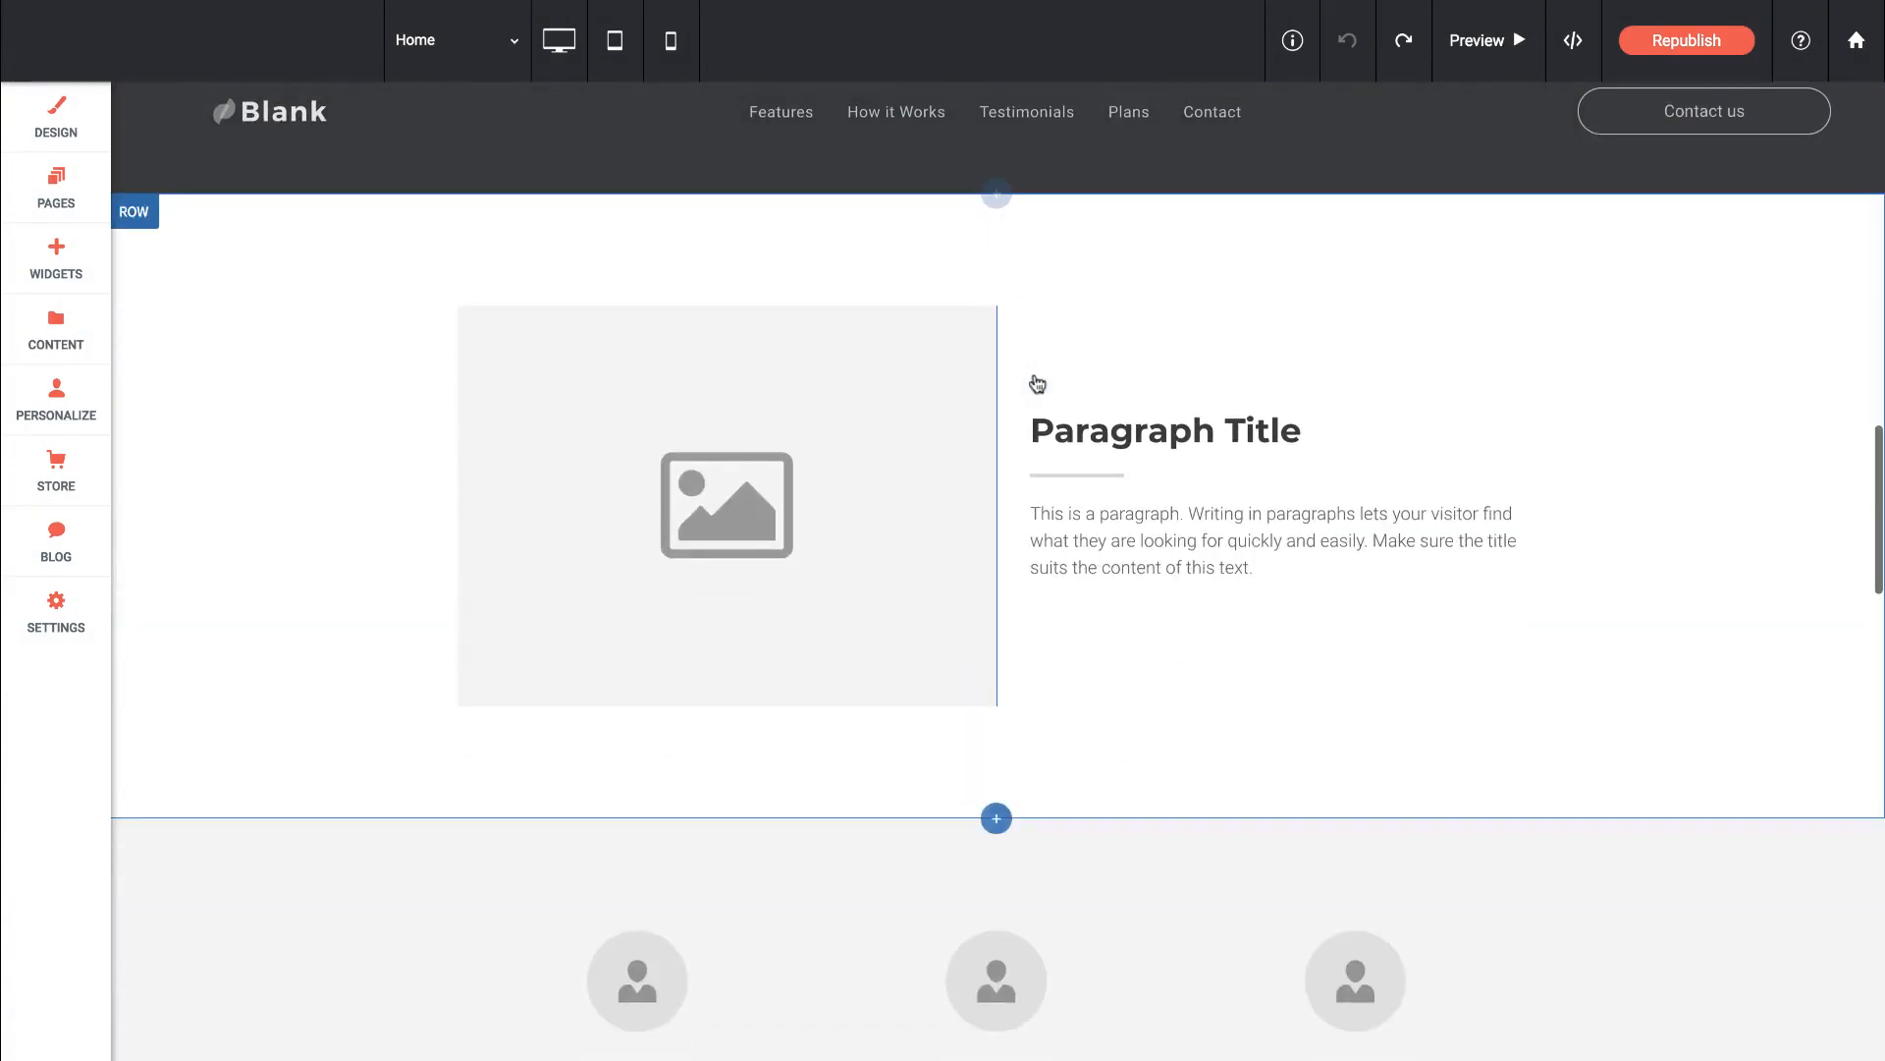
pyautogui.click(727, 505)
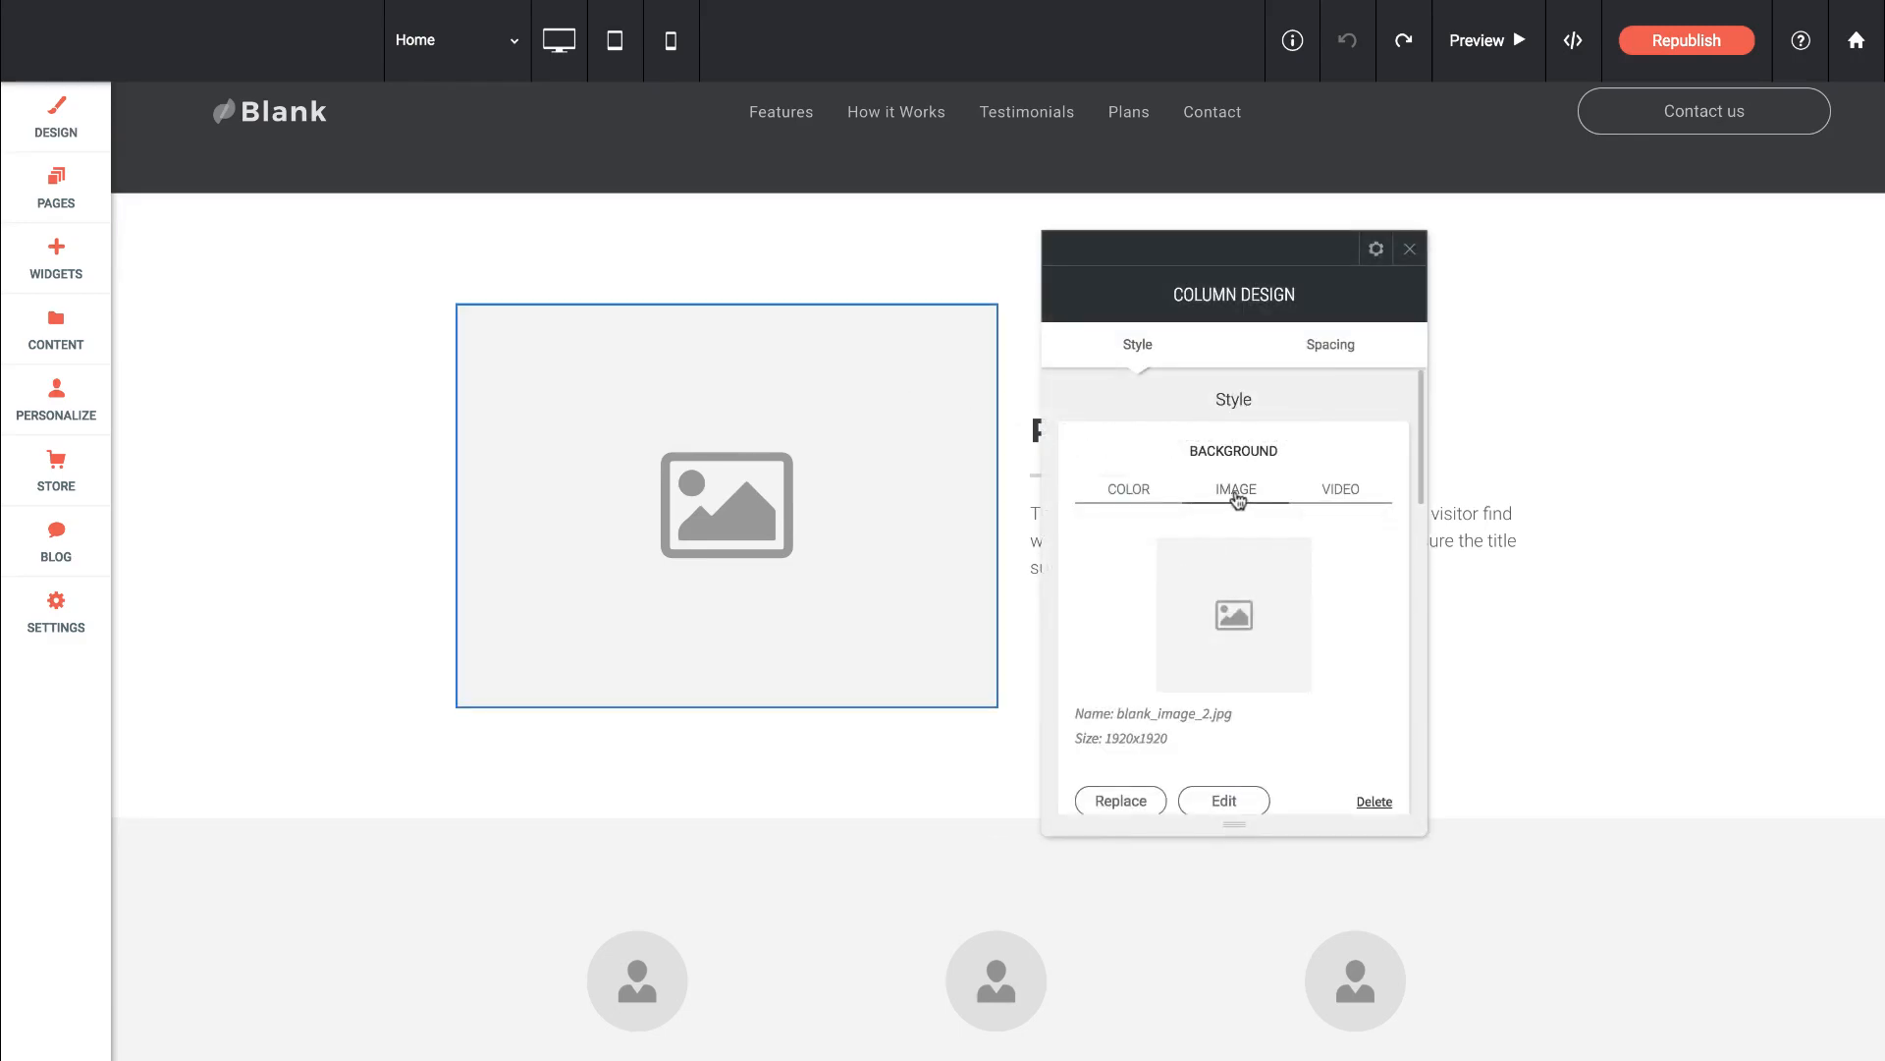
pyautogui.click(1232, 615)
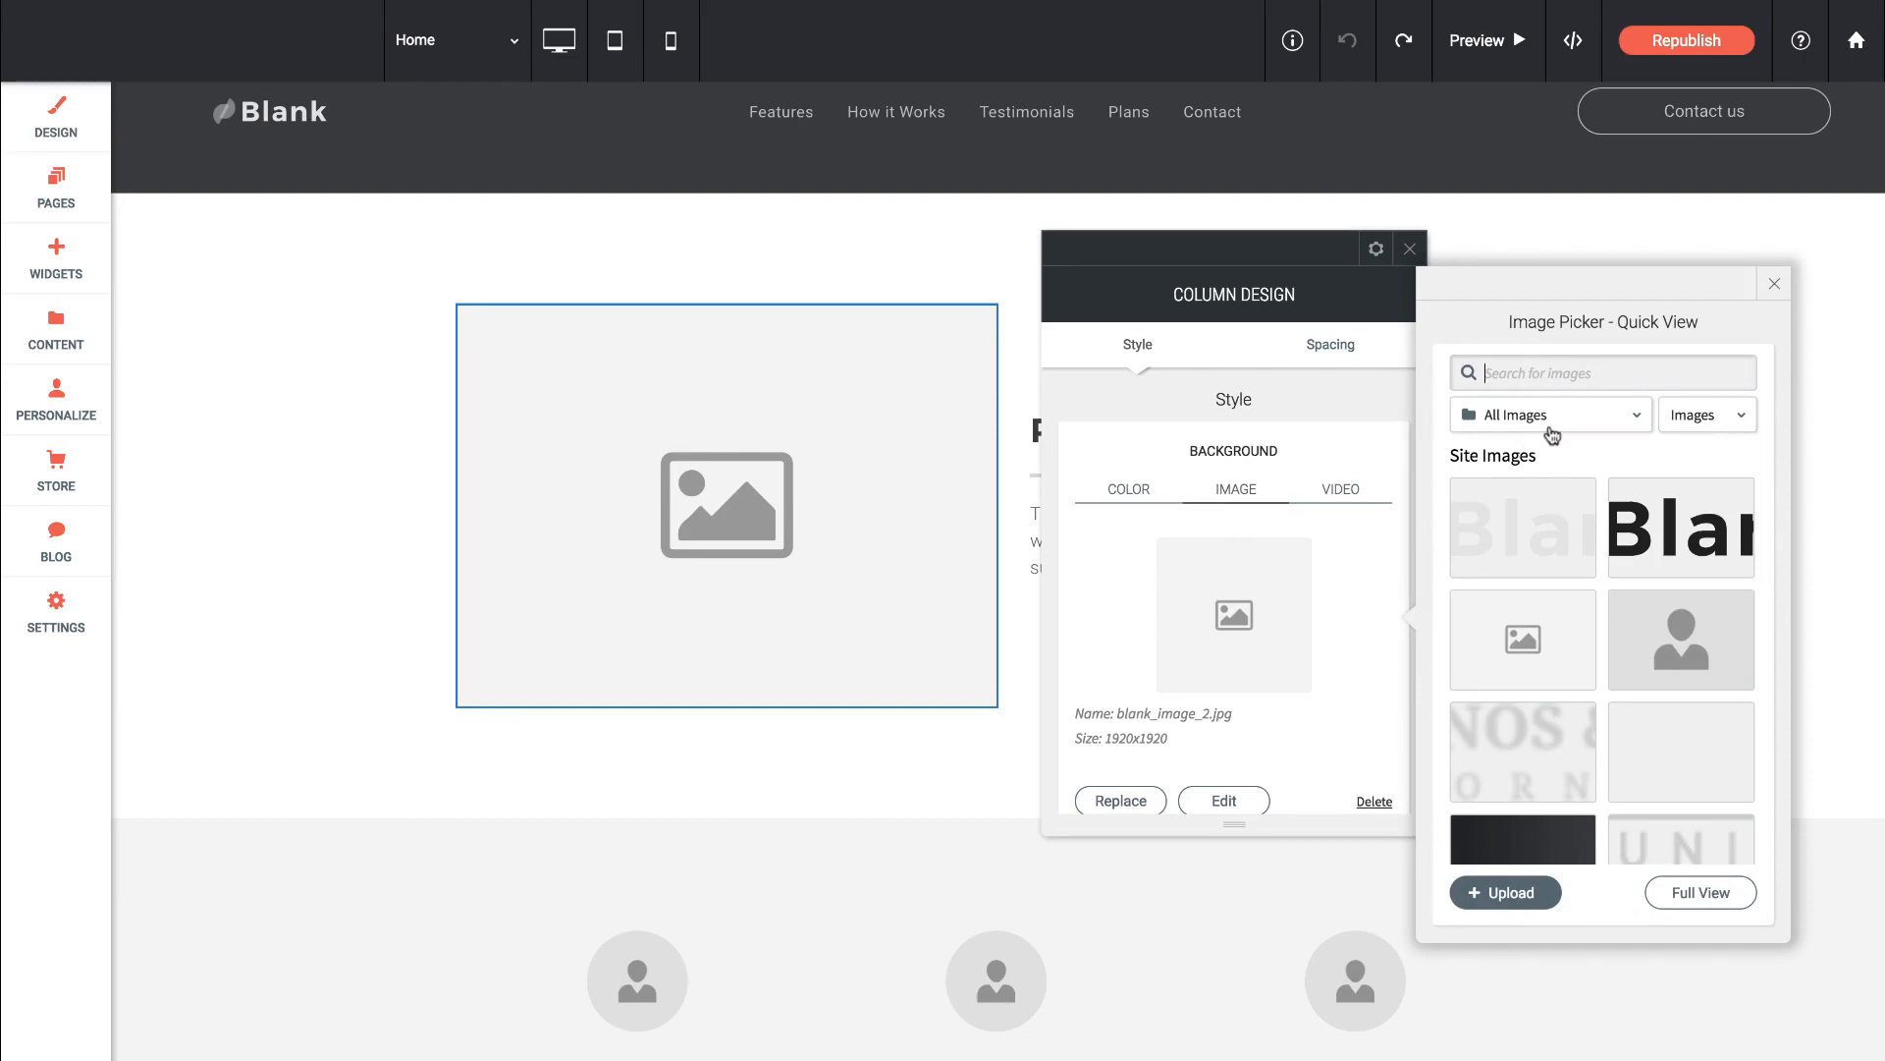
# - Filter to images imported from the old site and apply the wetland sign photo as the column background
pyautogui.click(1550, 414)
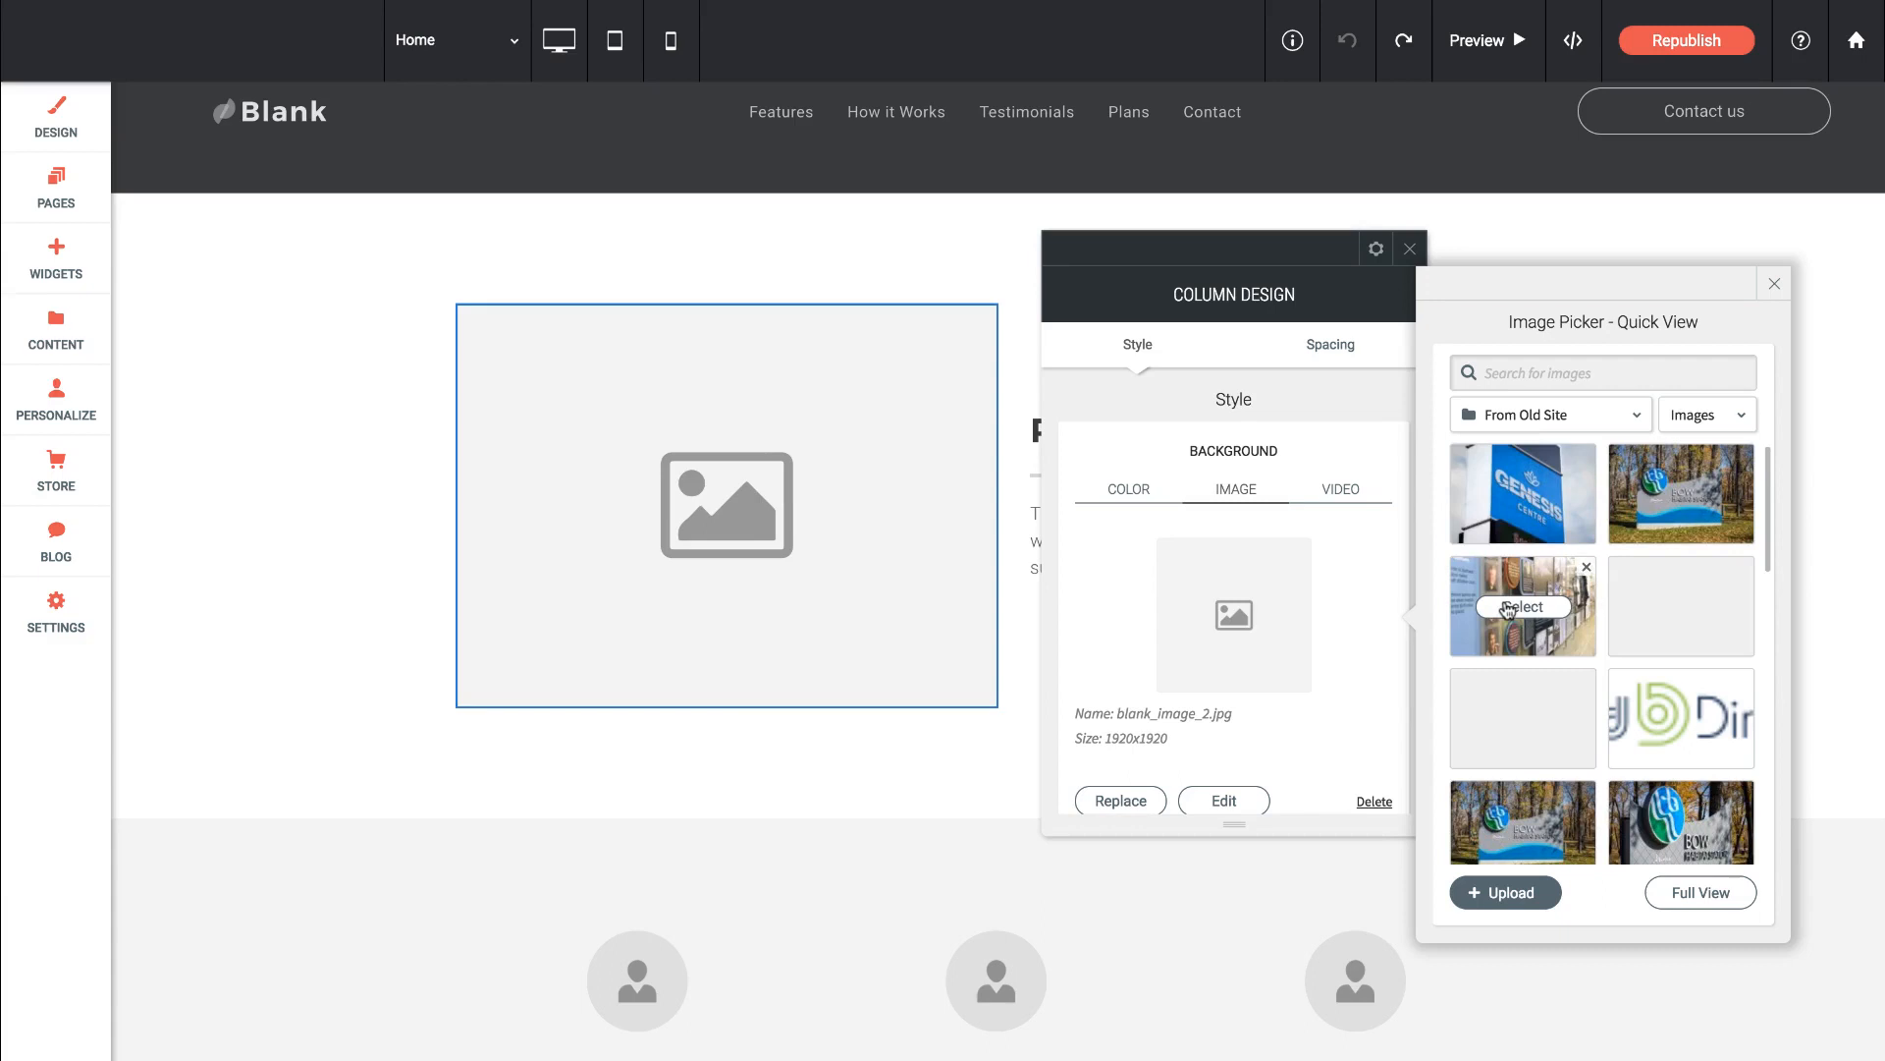
pyautogui.scroll(-3)
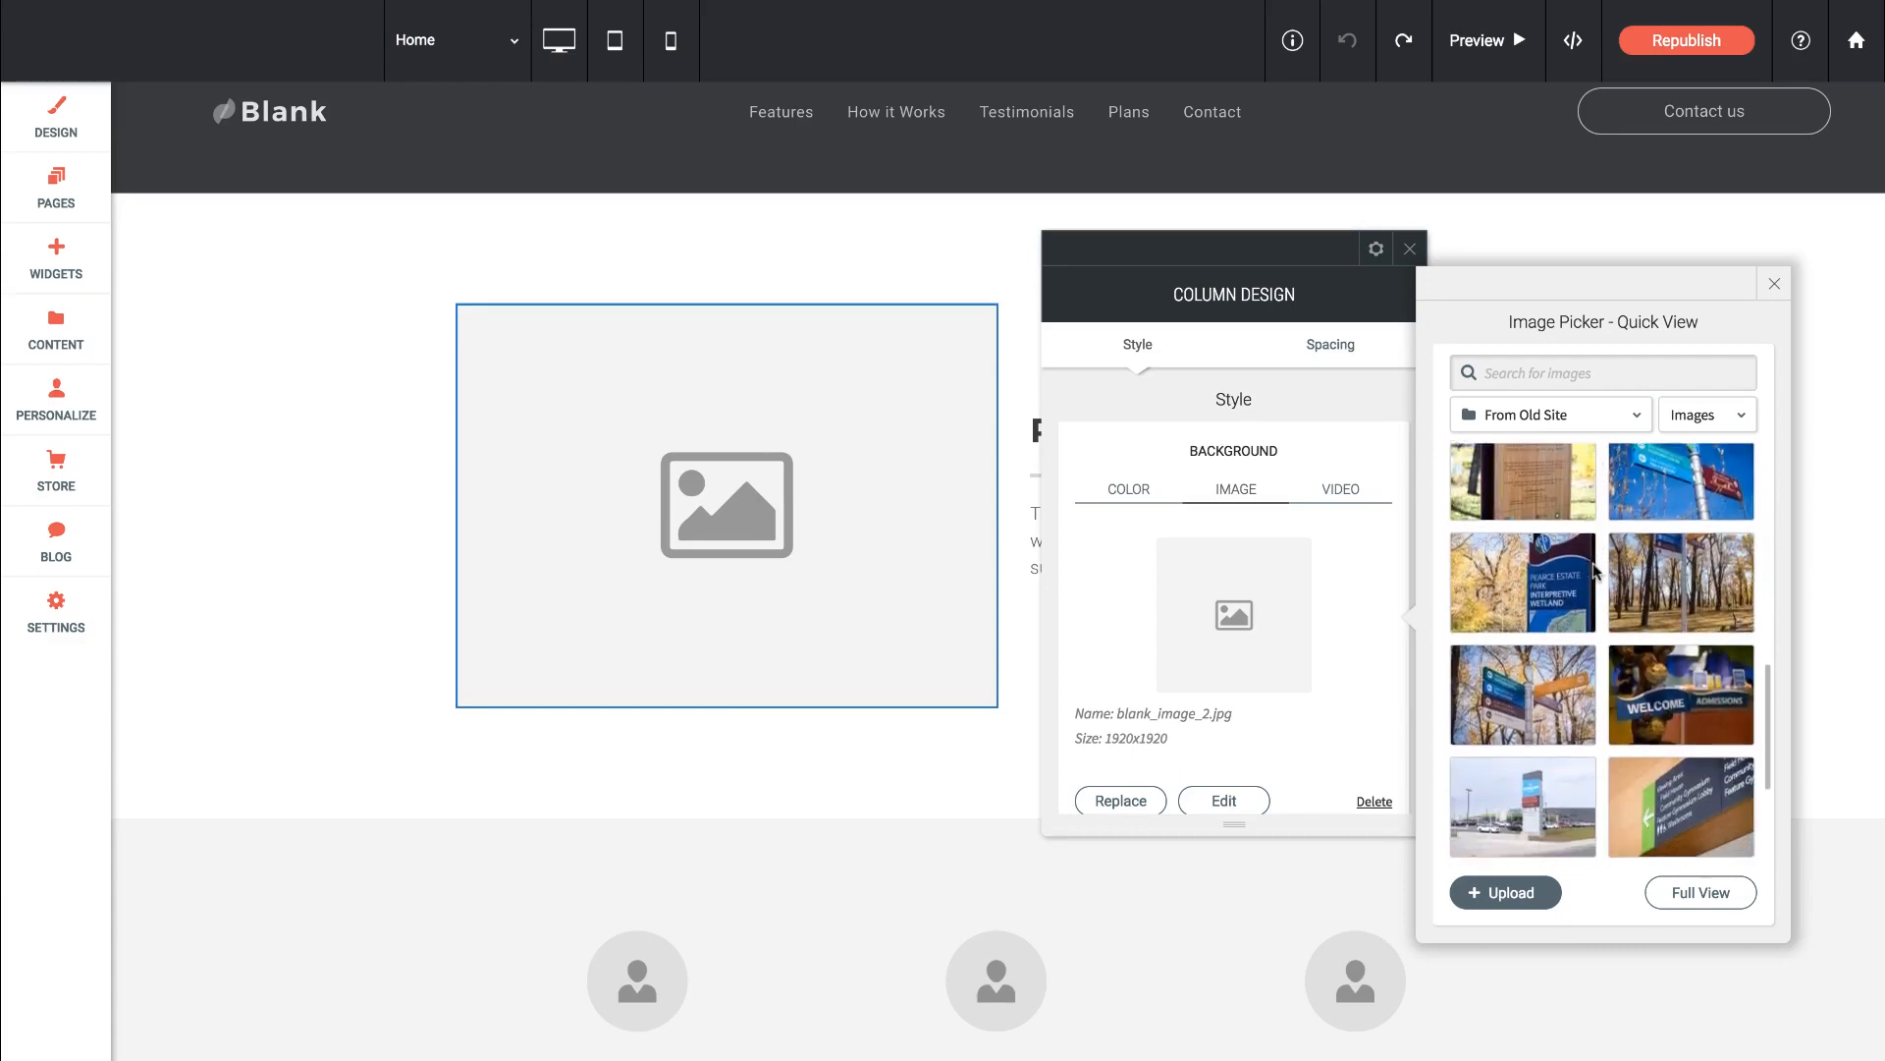
pyautogui.click(1520, 582)
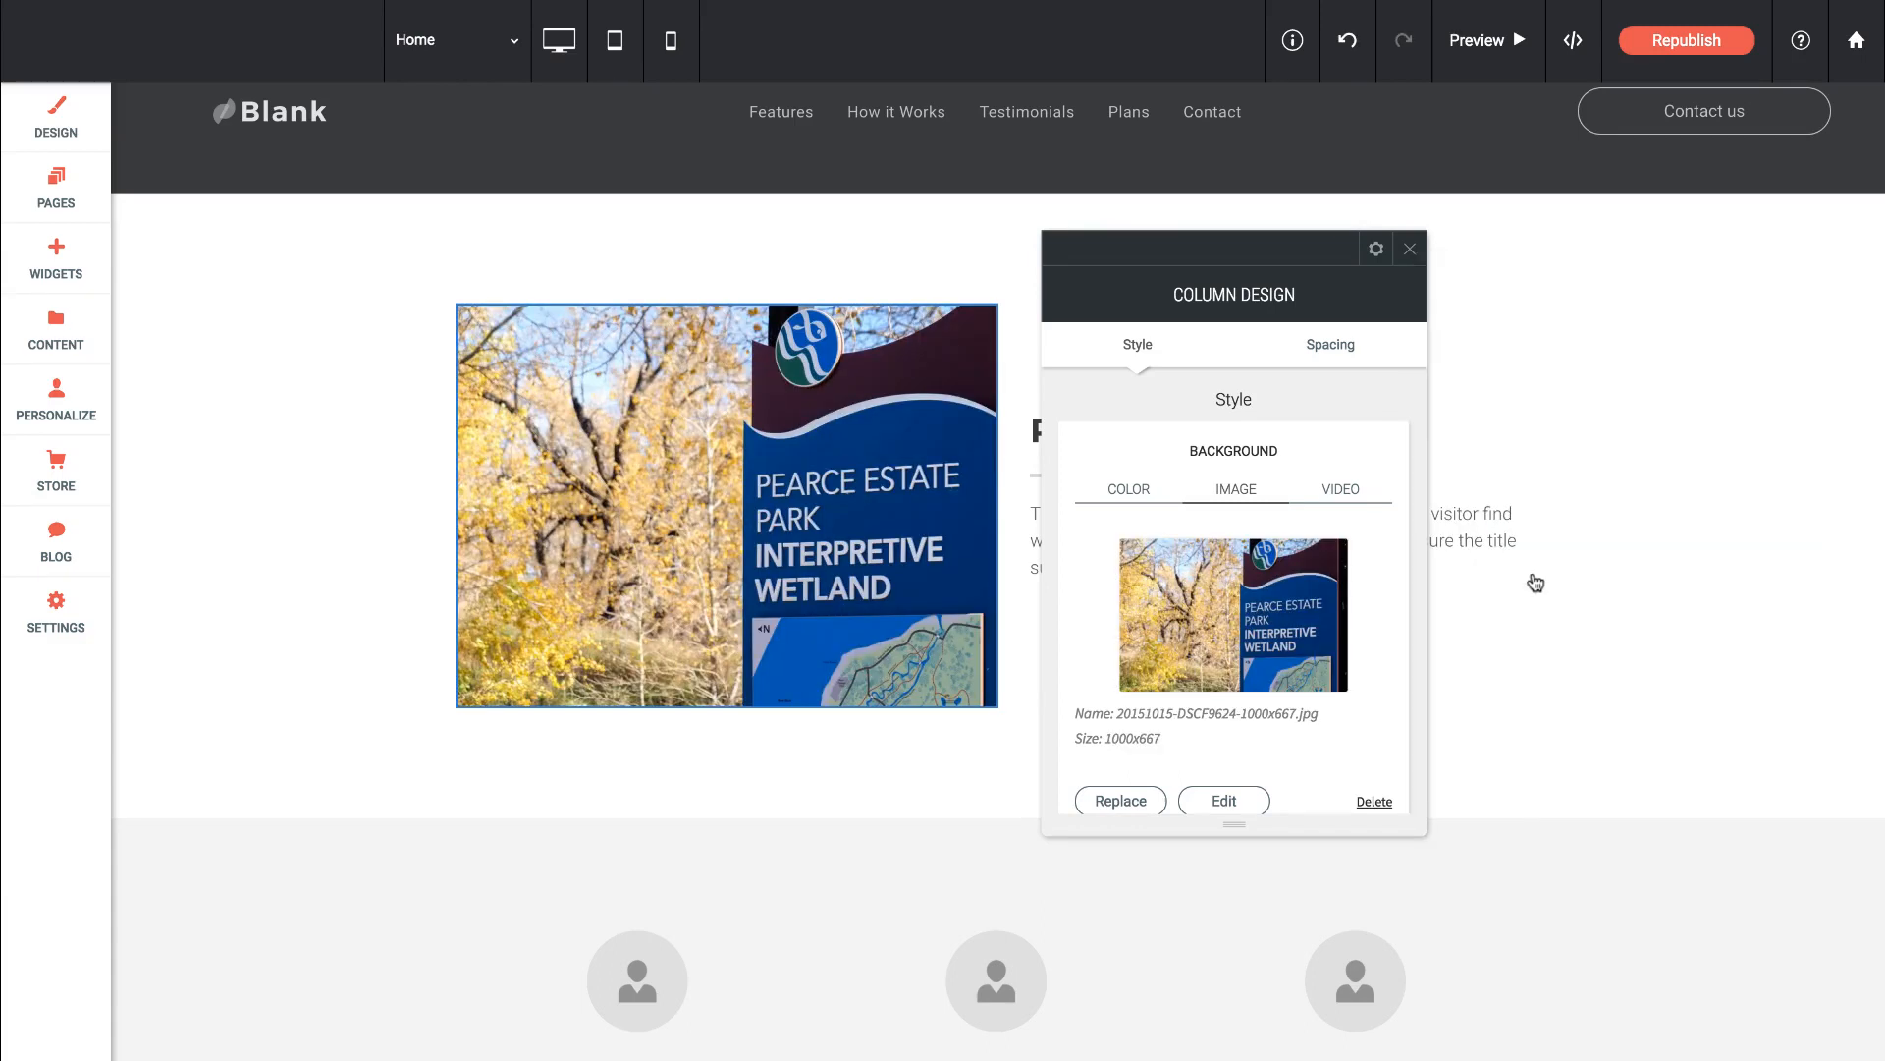
pyautogui.click(1408, 250)
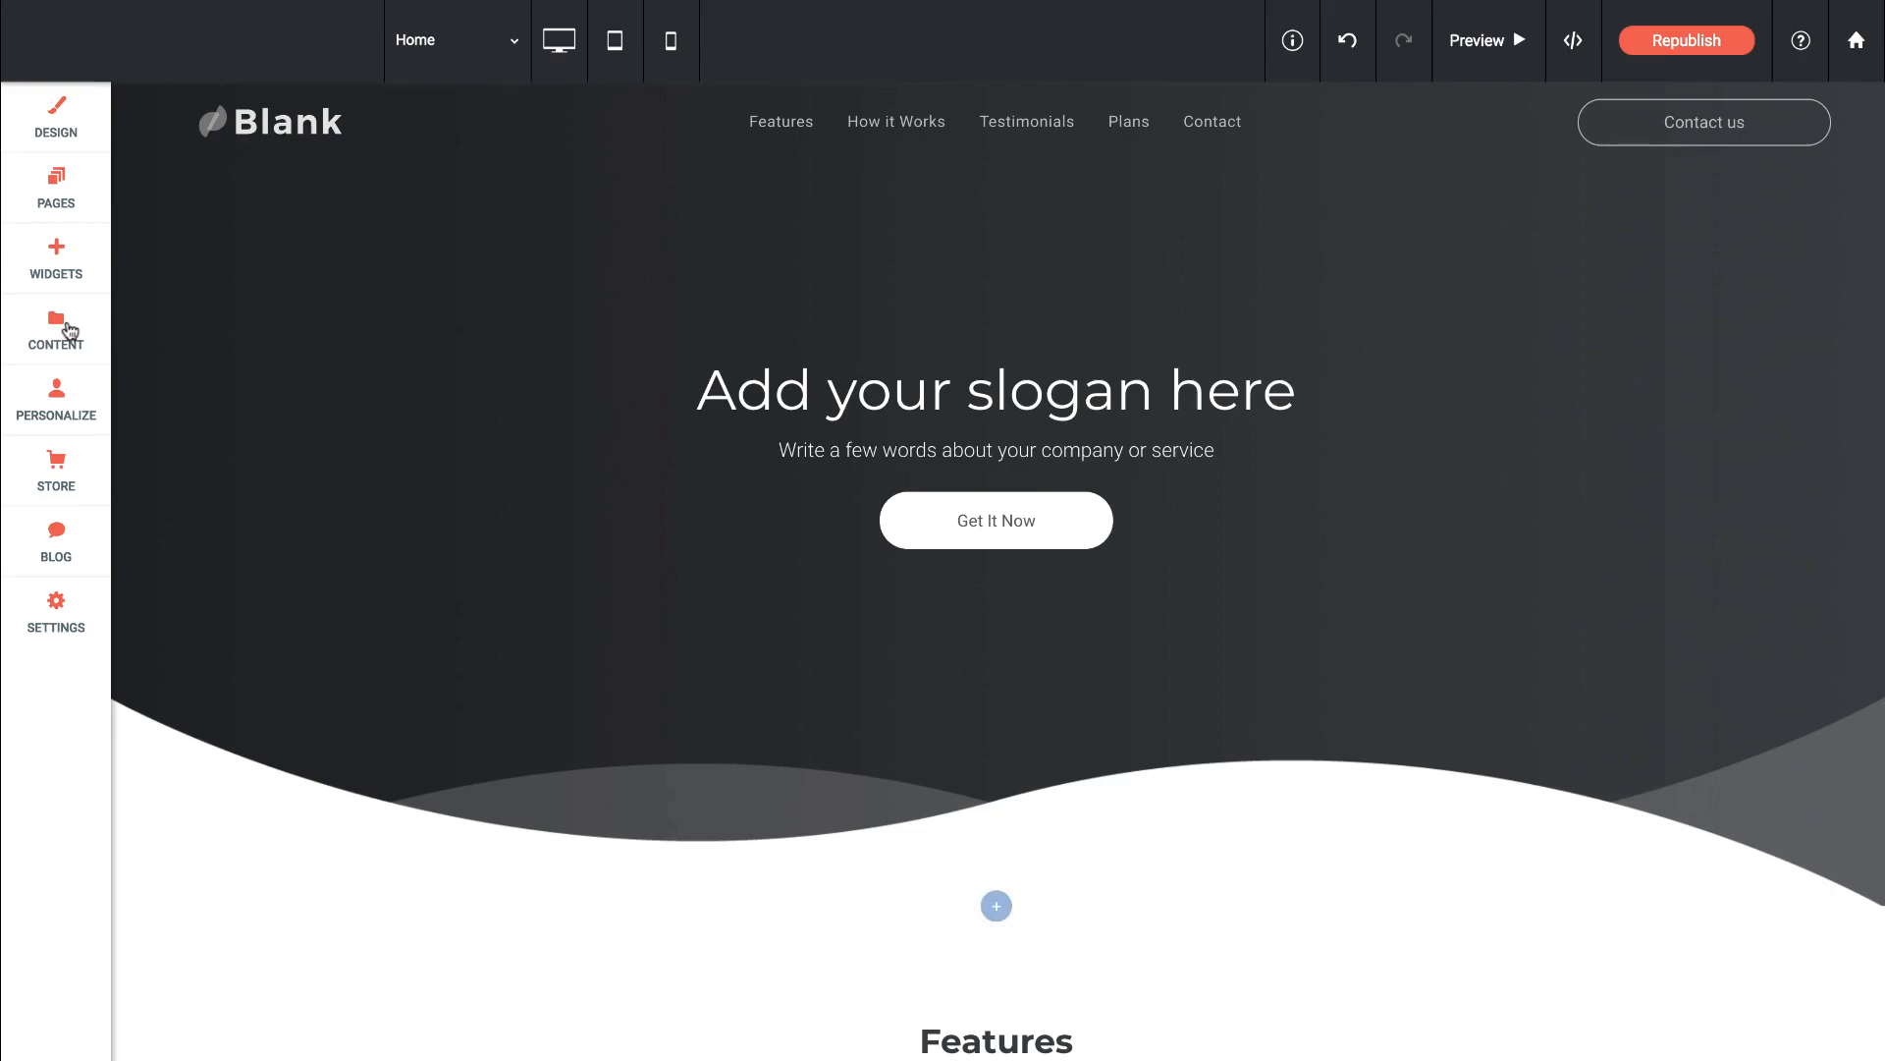
# - Copy the customer content collection form link from the Content Library's Collect from client option
pyautogui.click(55, 326)
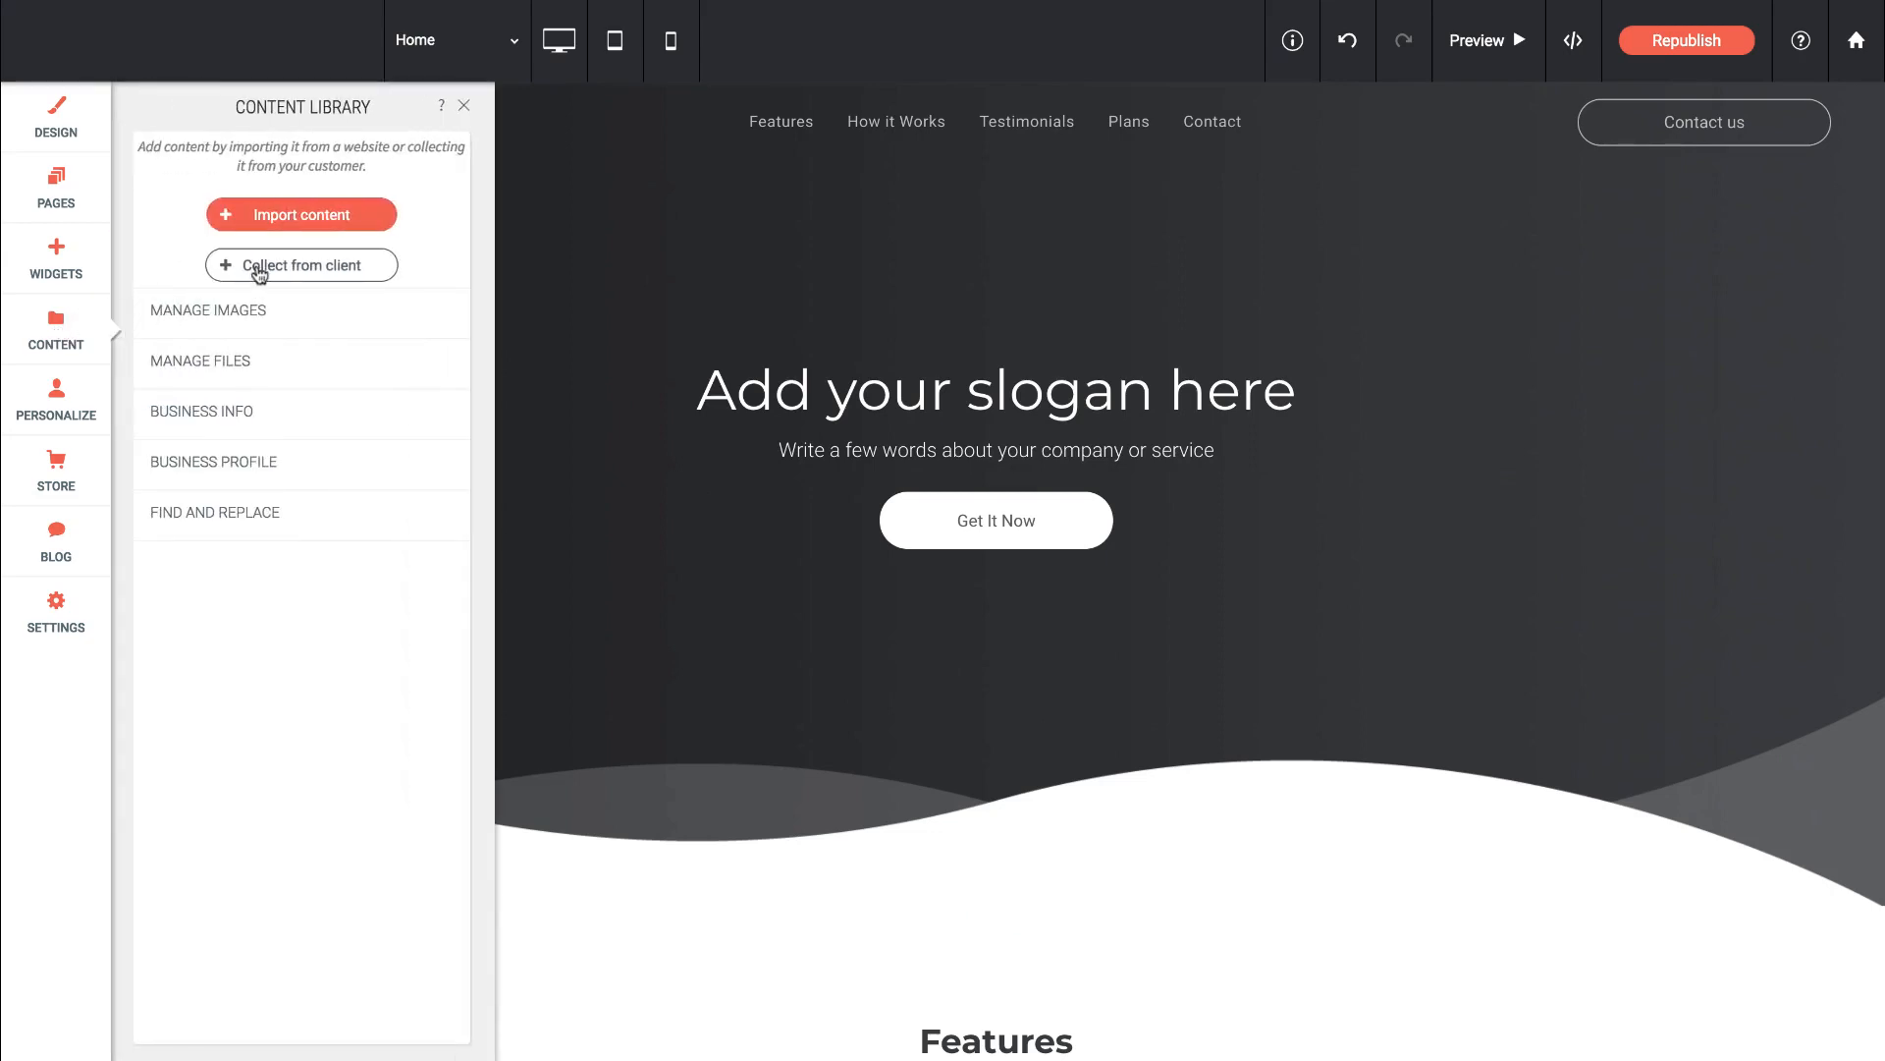
pyautogui.click(300, 266)
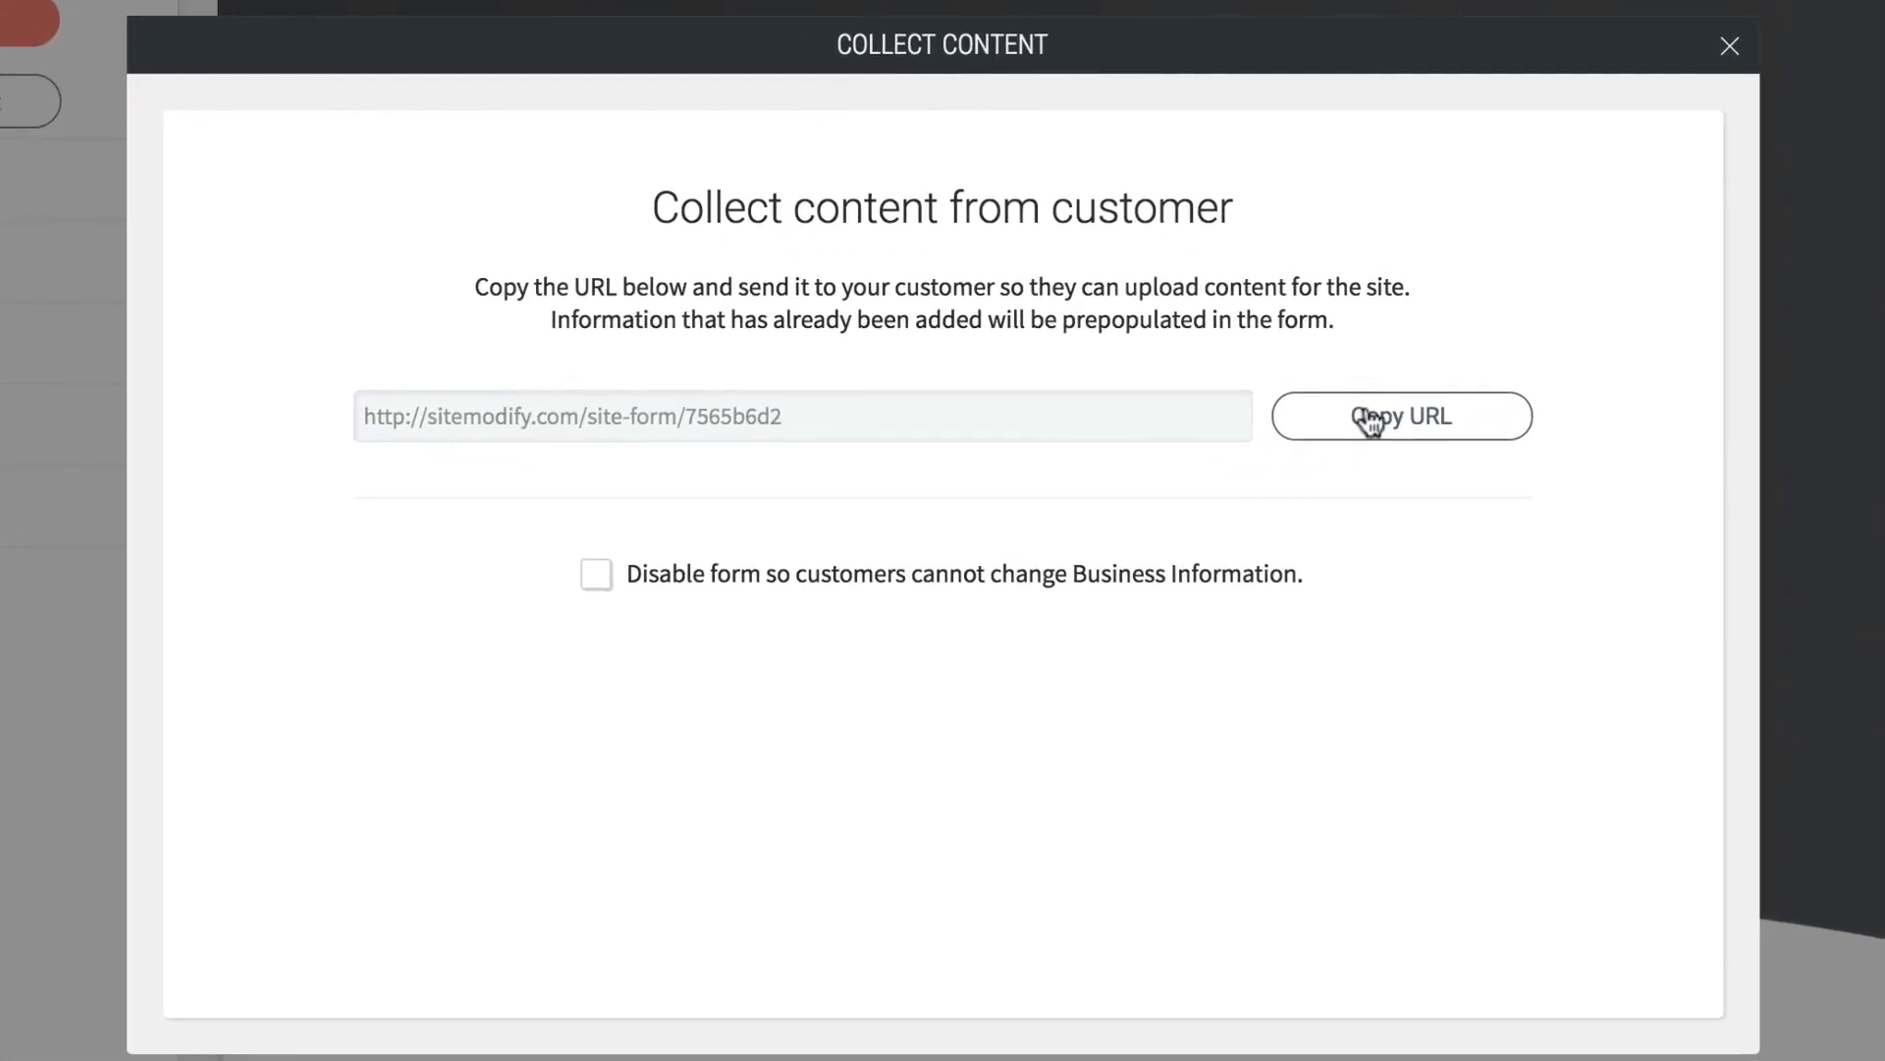
pyautogui.click(1400, 416)
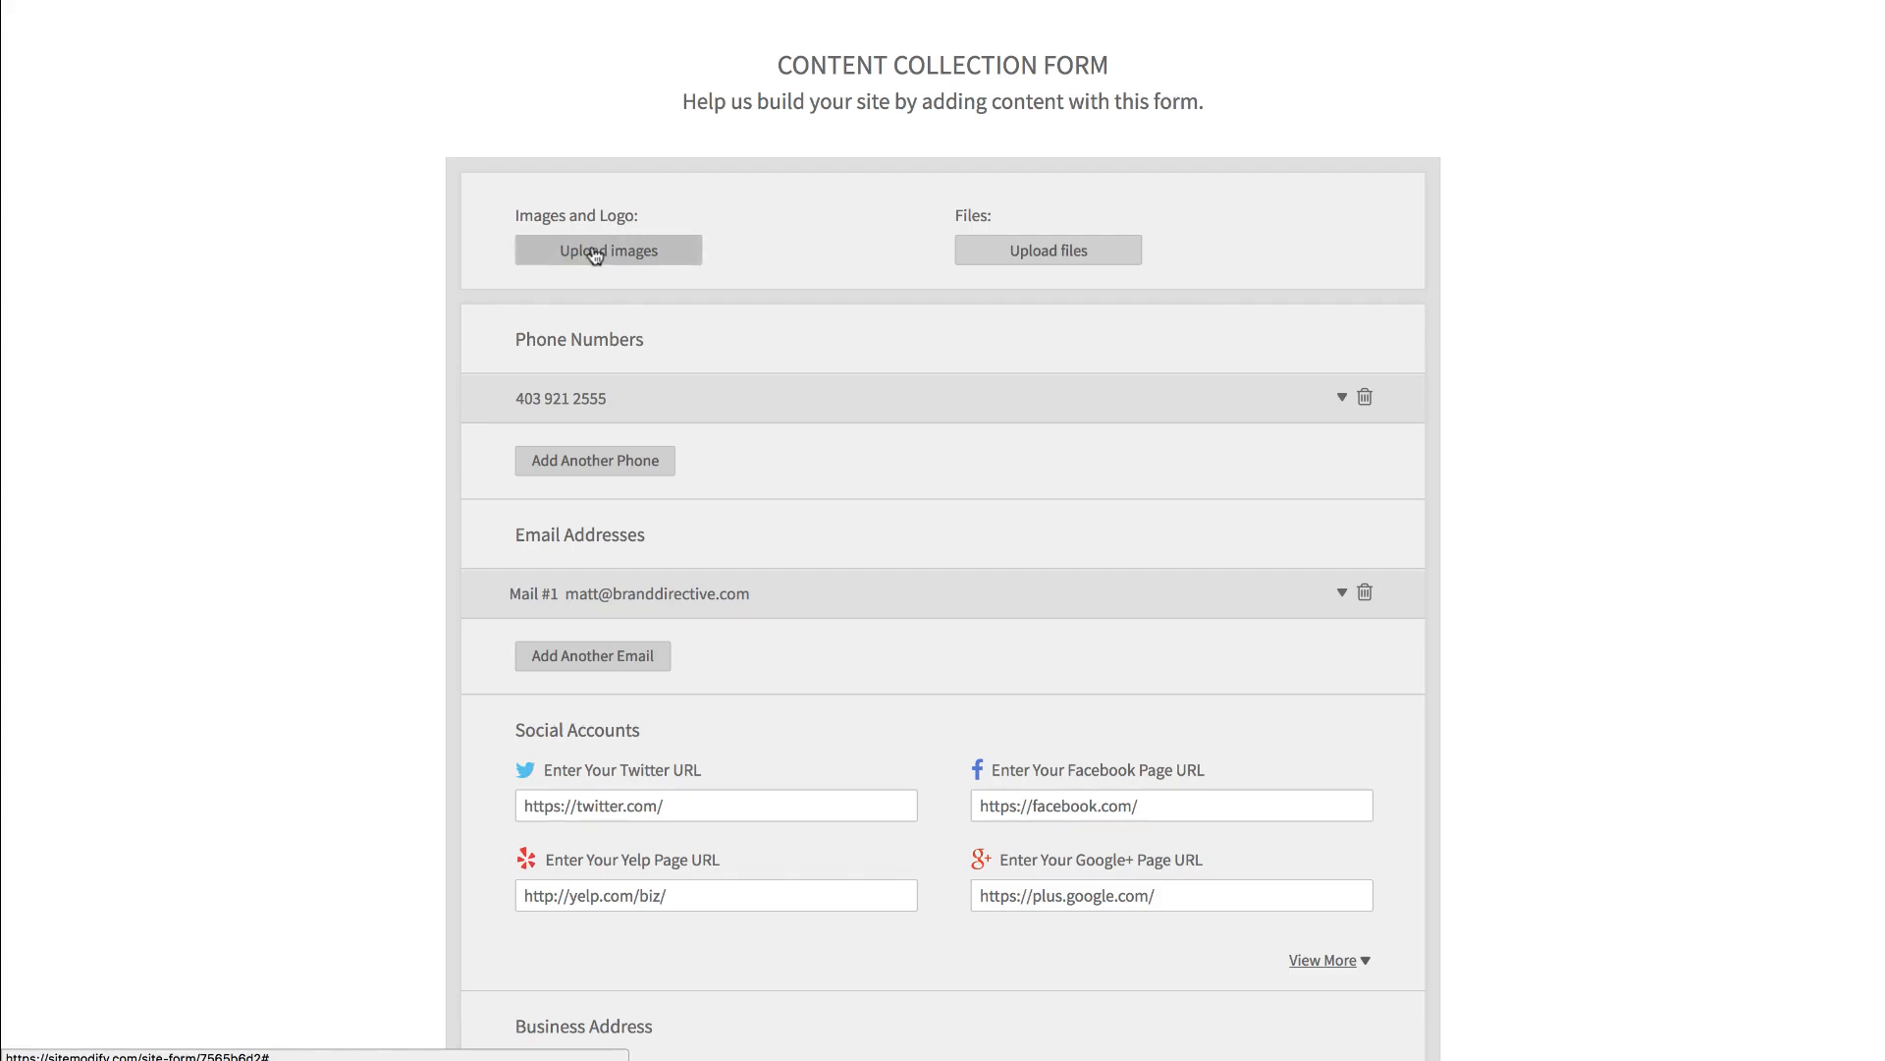
pyautogui.scroll(-3)
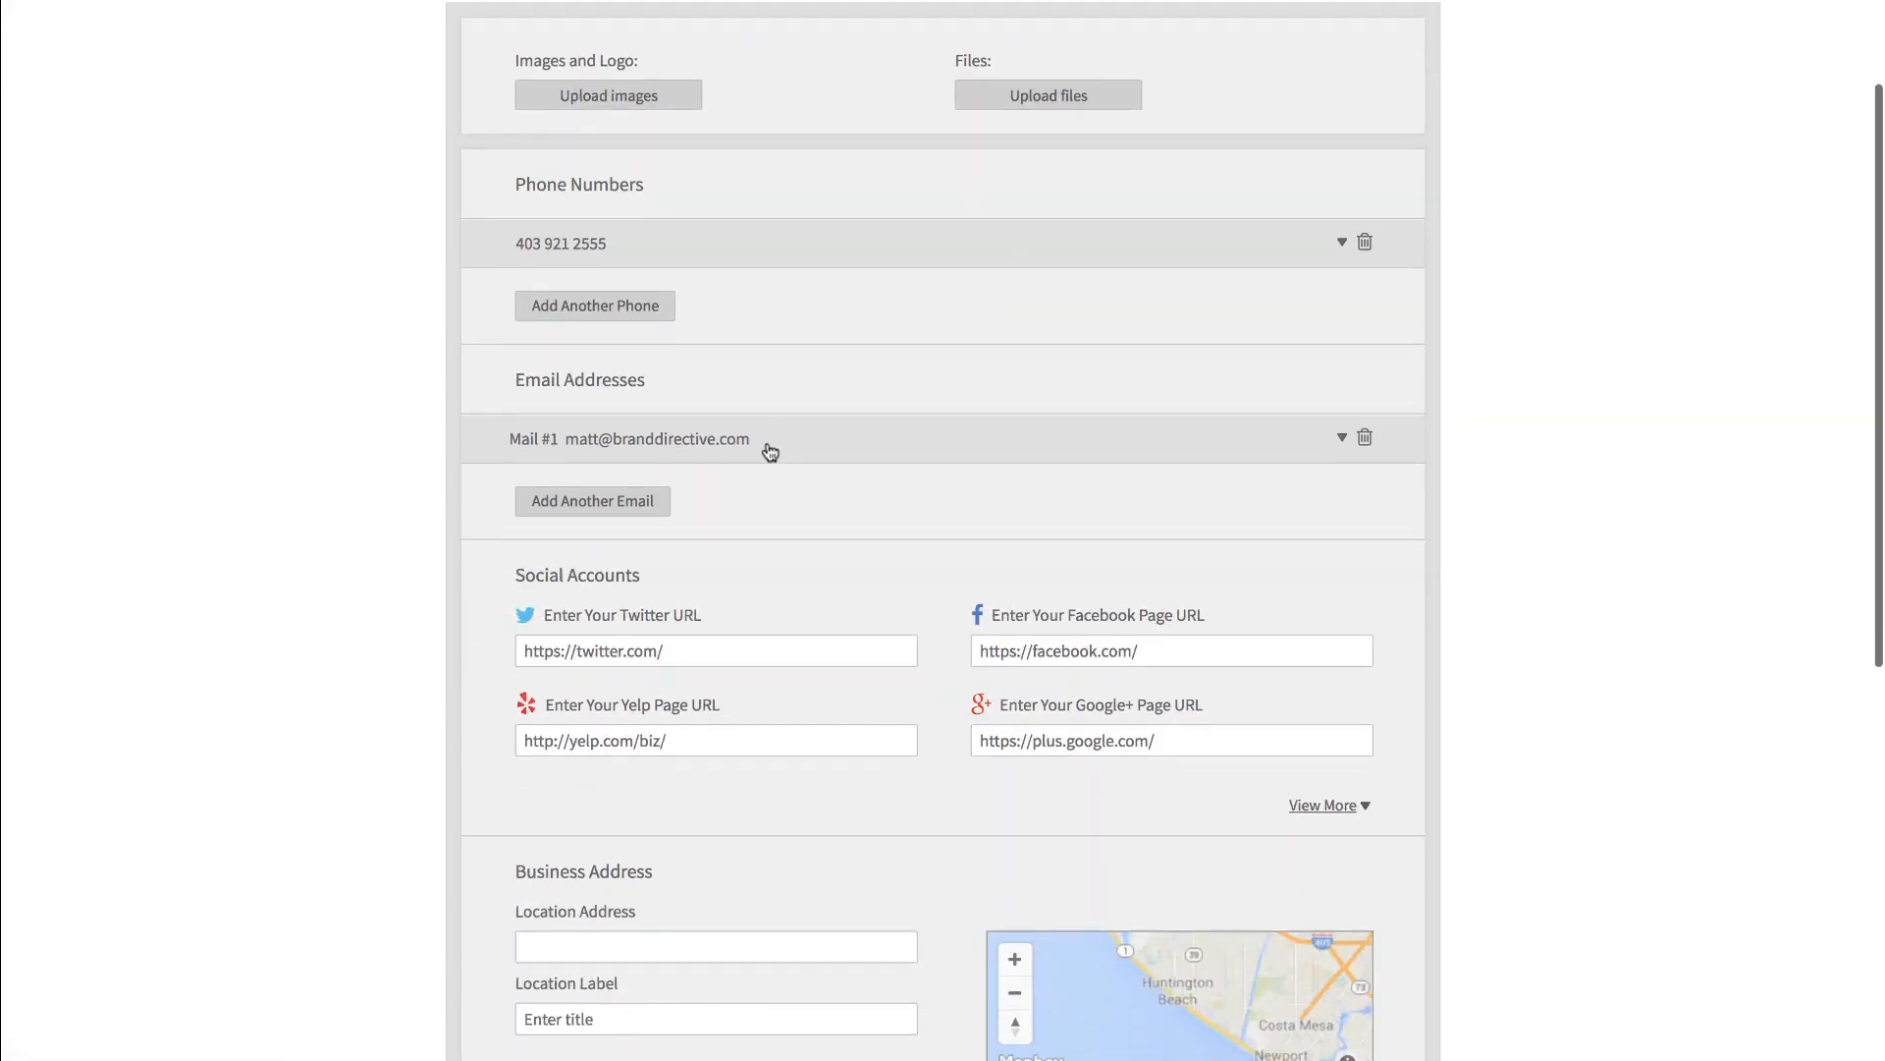
pyautogui.scroll(-3)
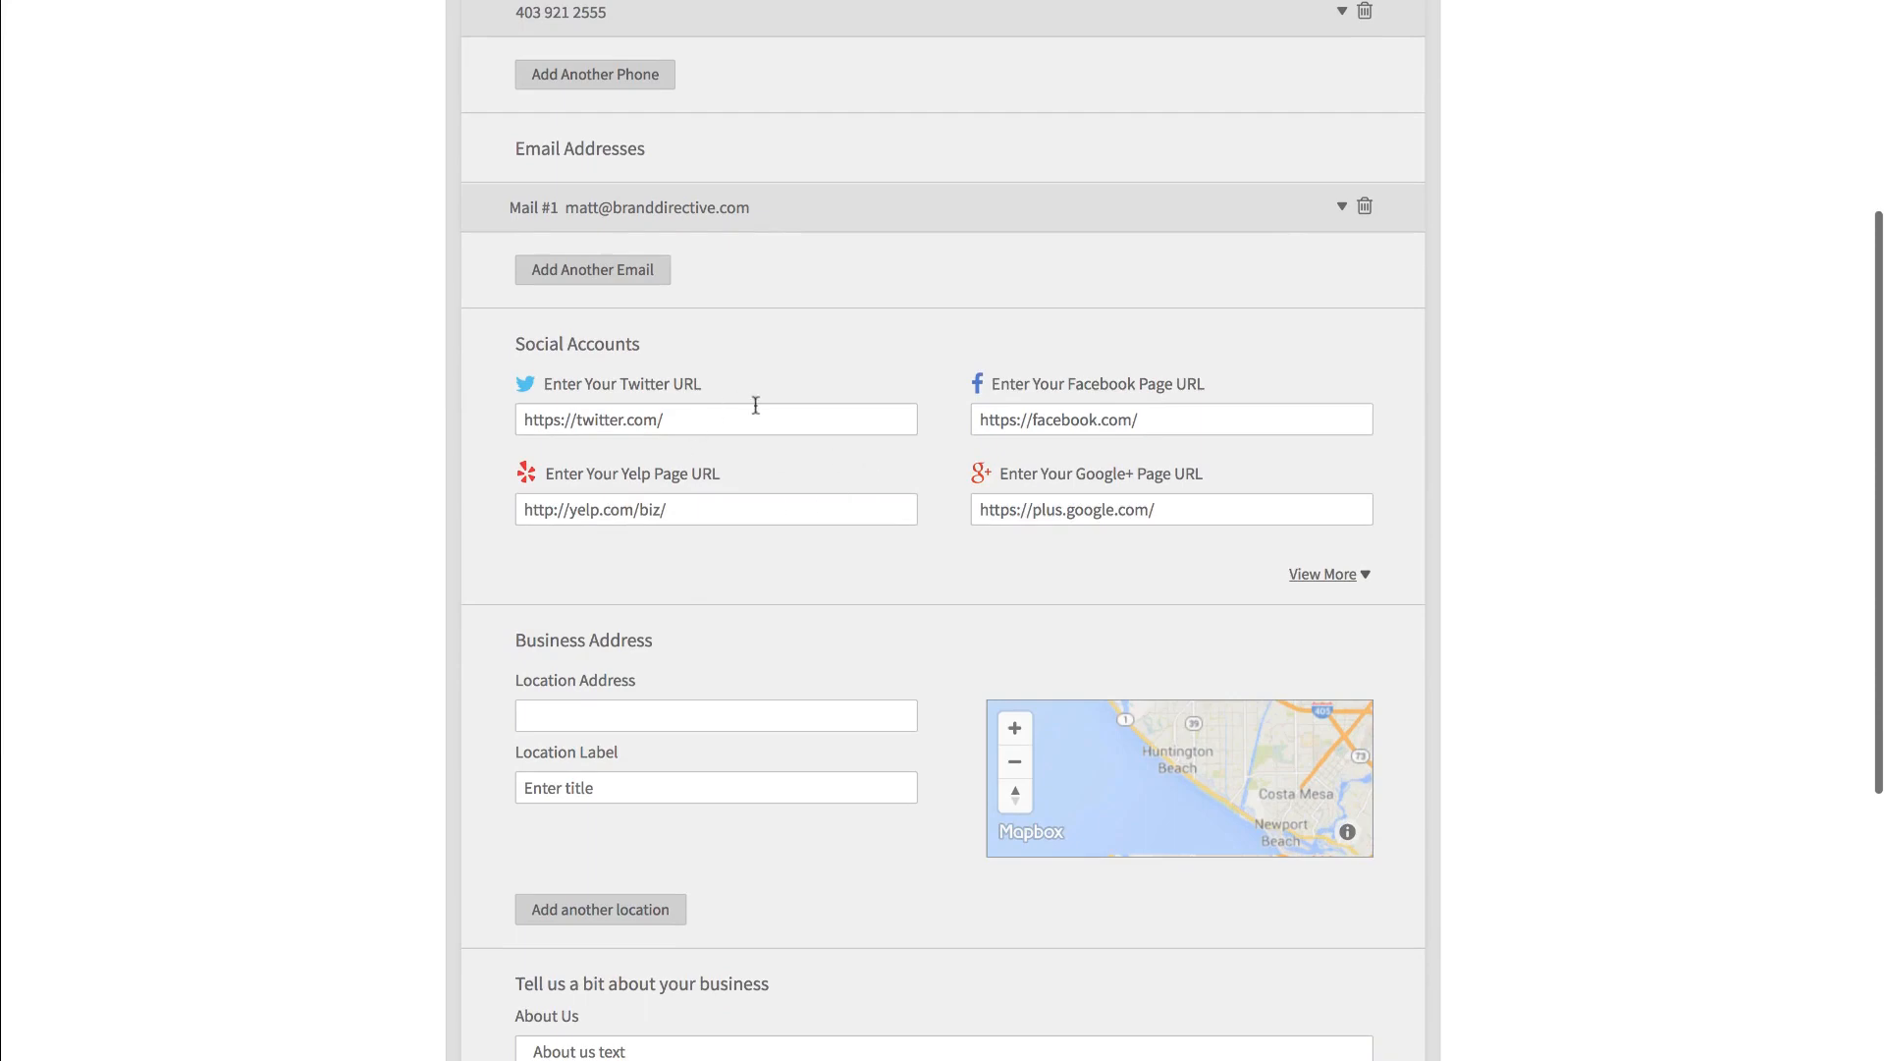
pyautogui.scroll(-3)
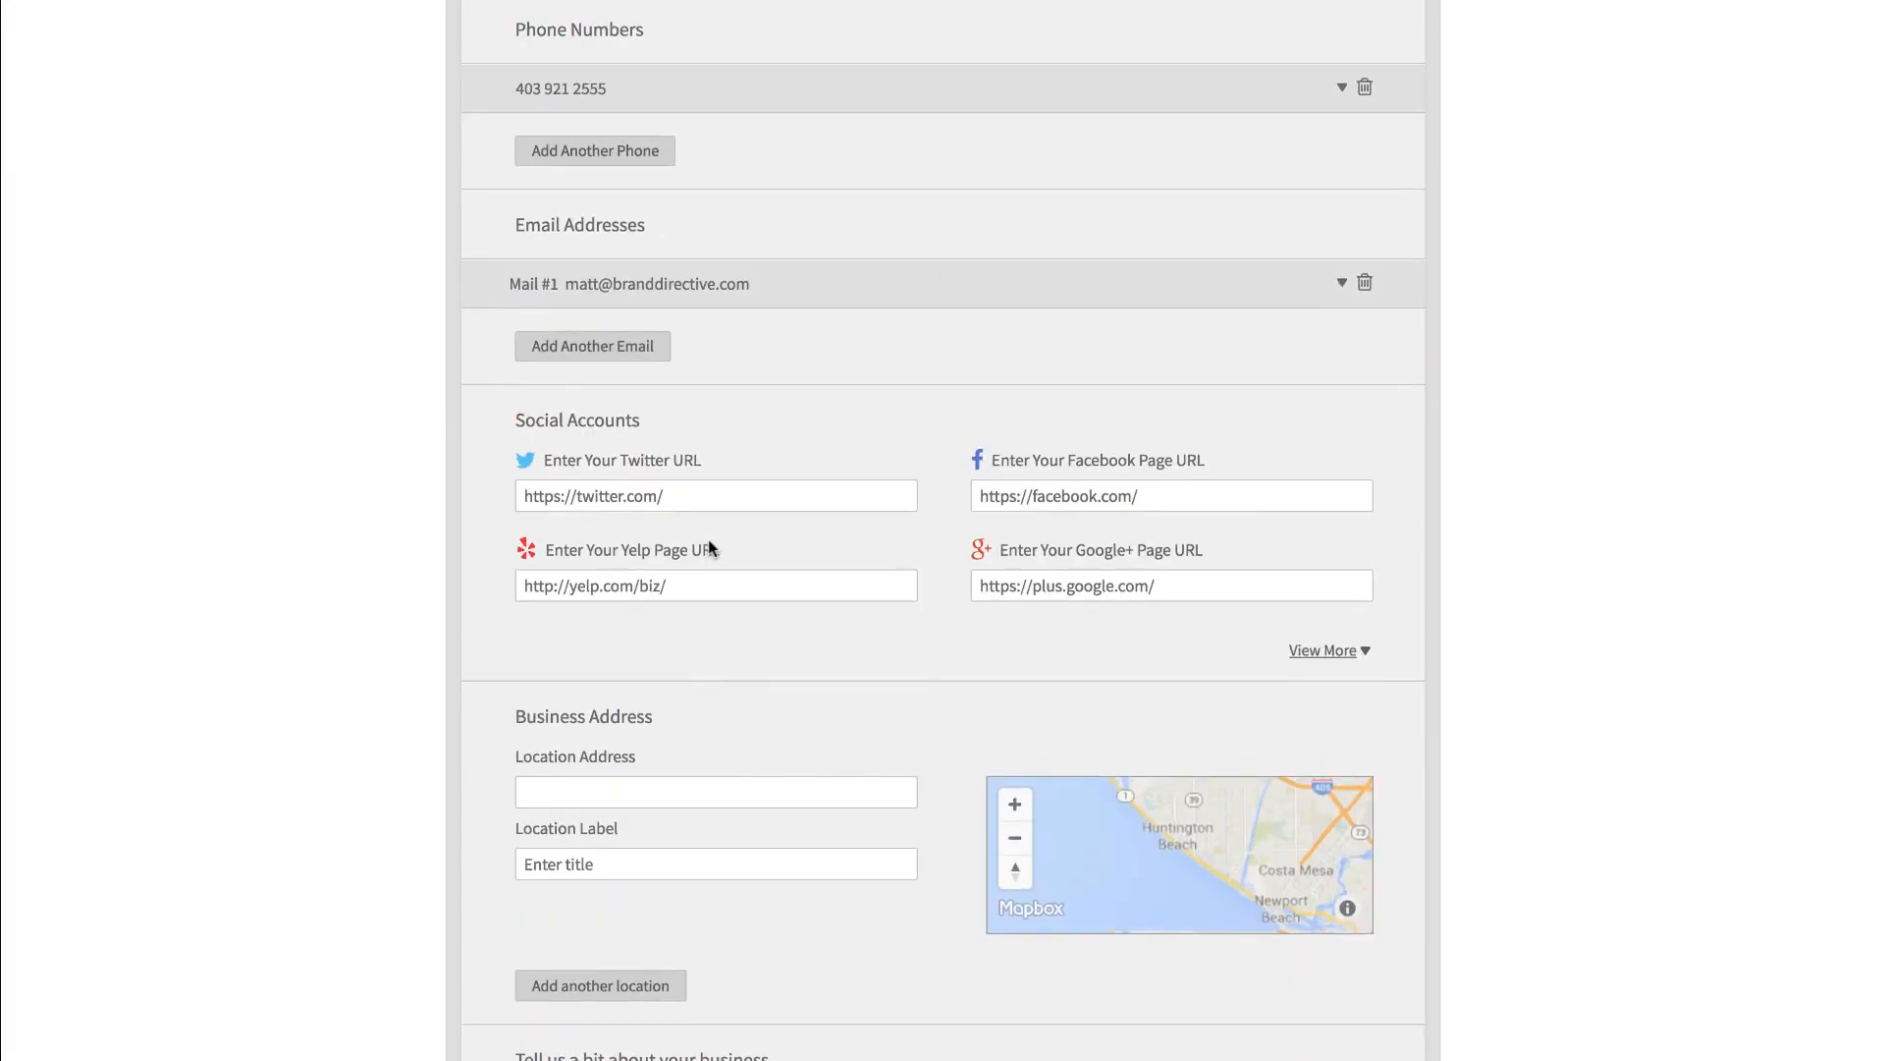
pyautogui.scroll(3)
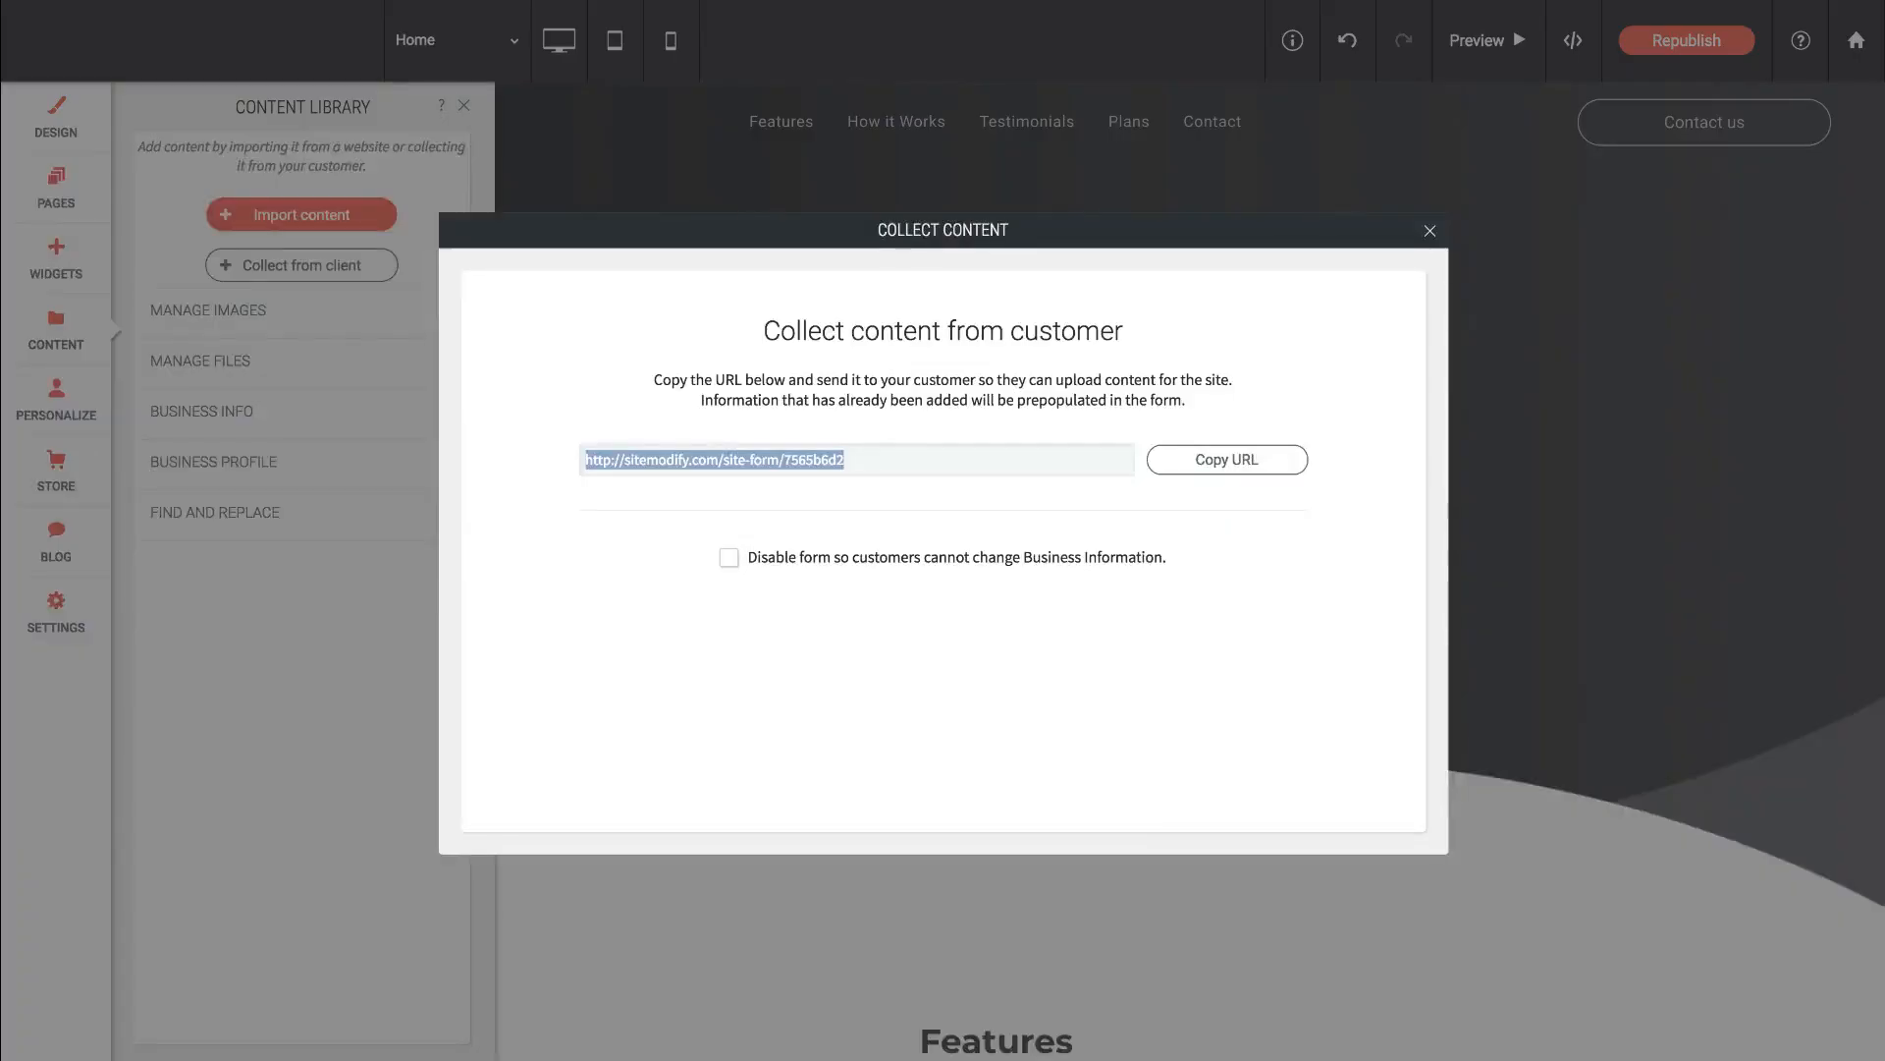
# - Close the Collect Content dialog and review the site's imported images under Manage Images
pyautogui.click(1427, 230)
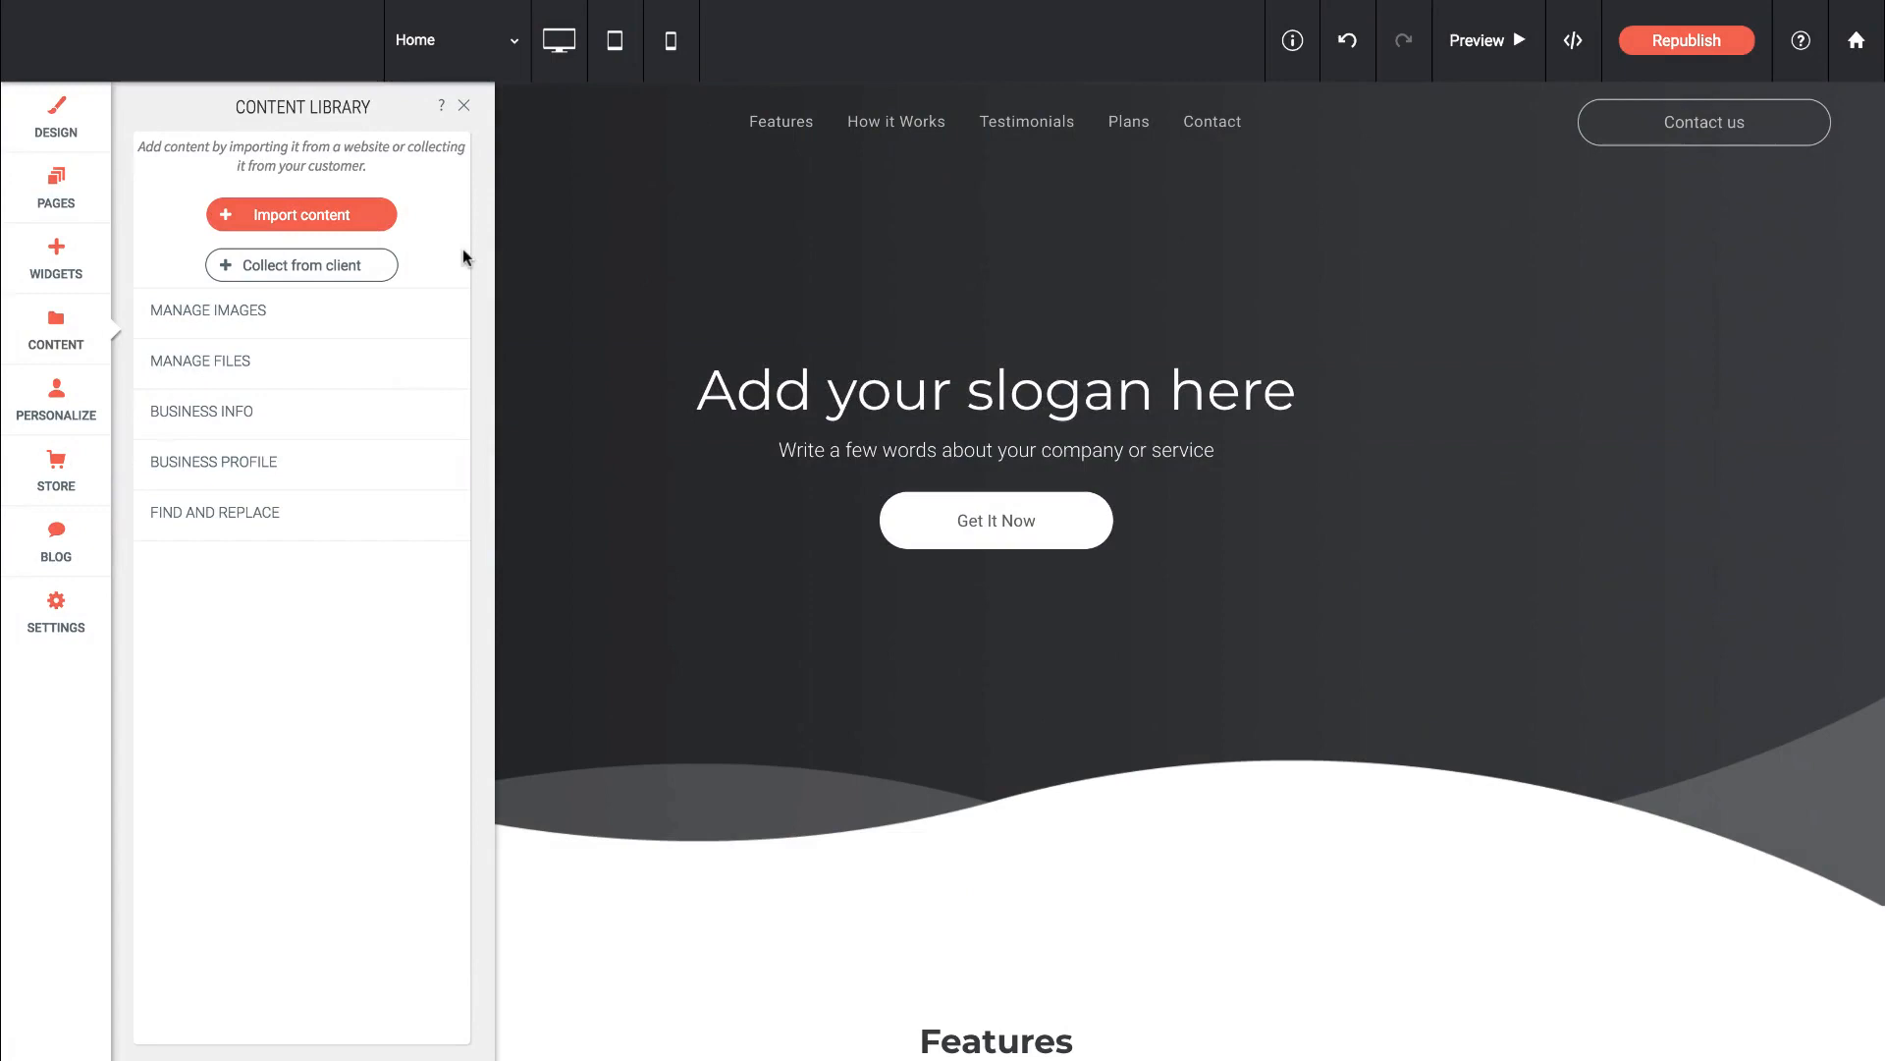
pyautogui.moveTo(249, 473)
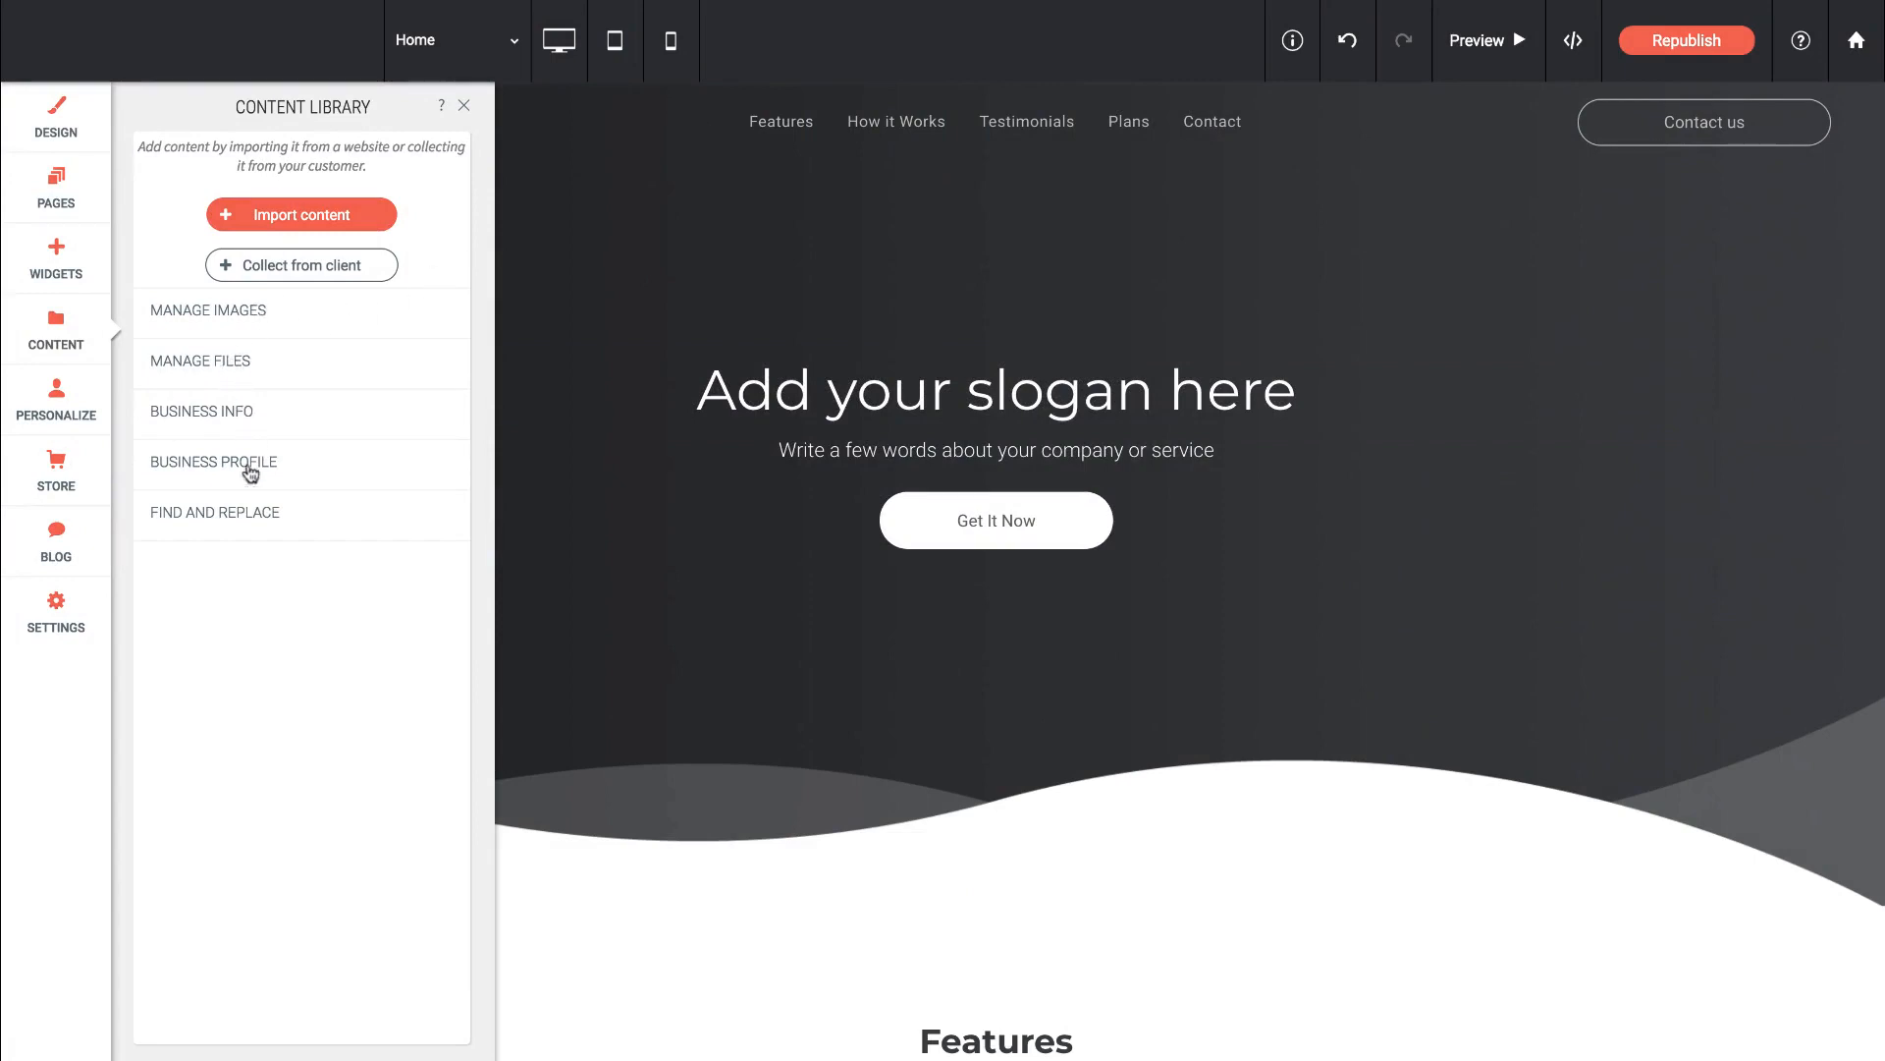
pyautogui.moveTo(212, 322)
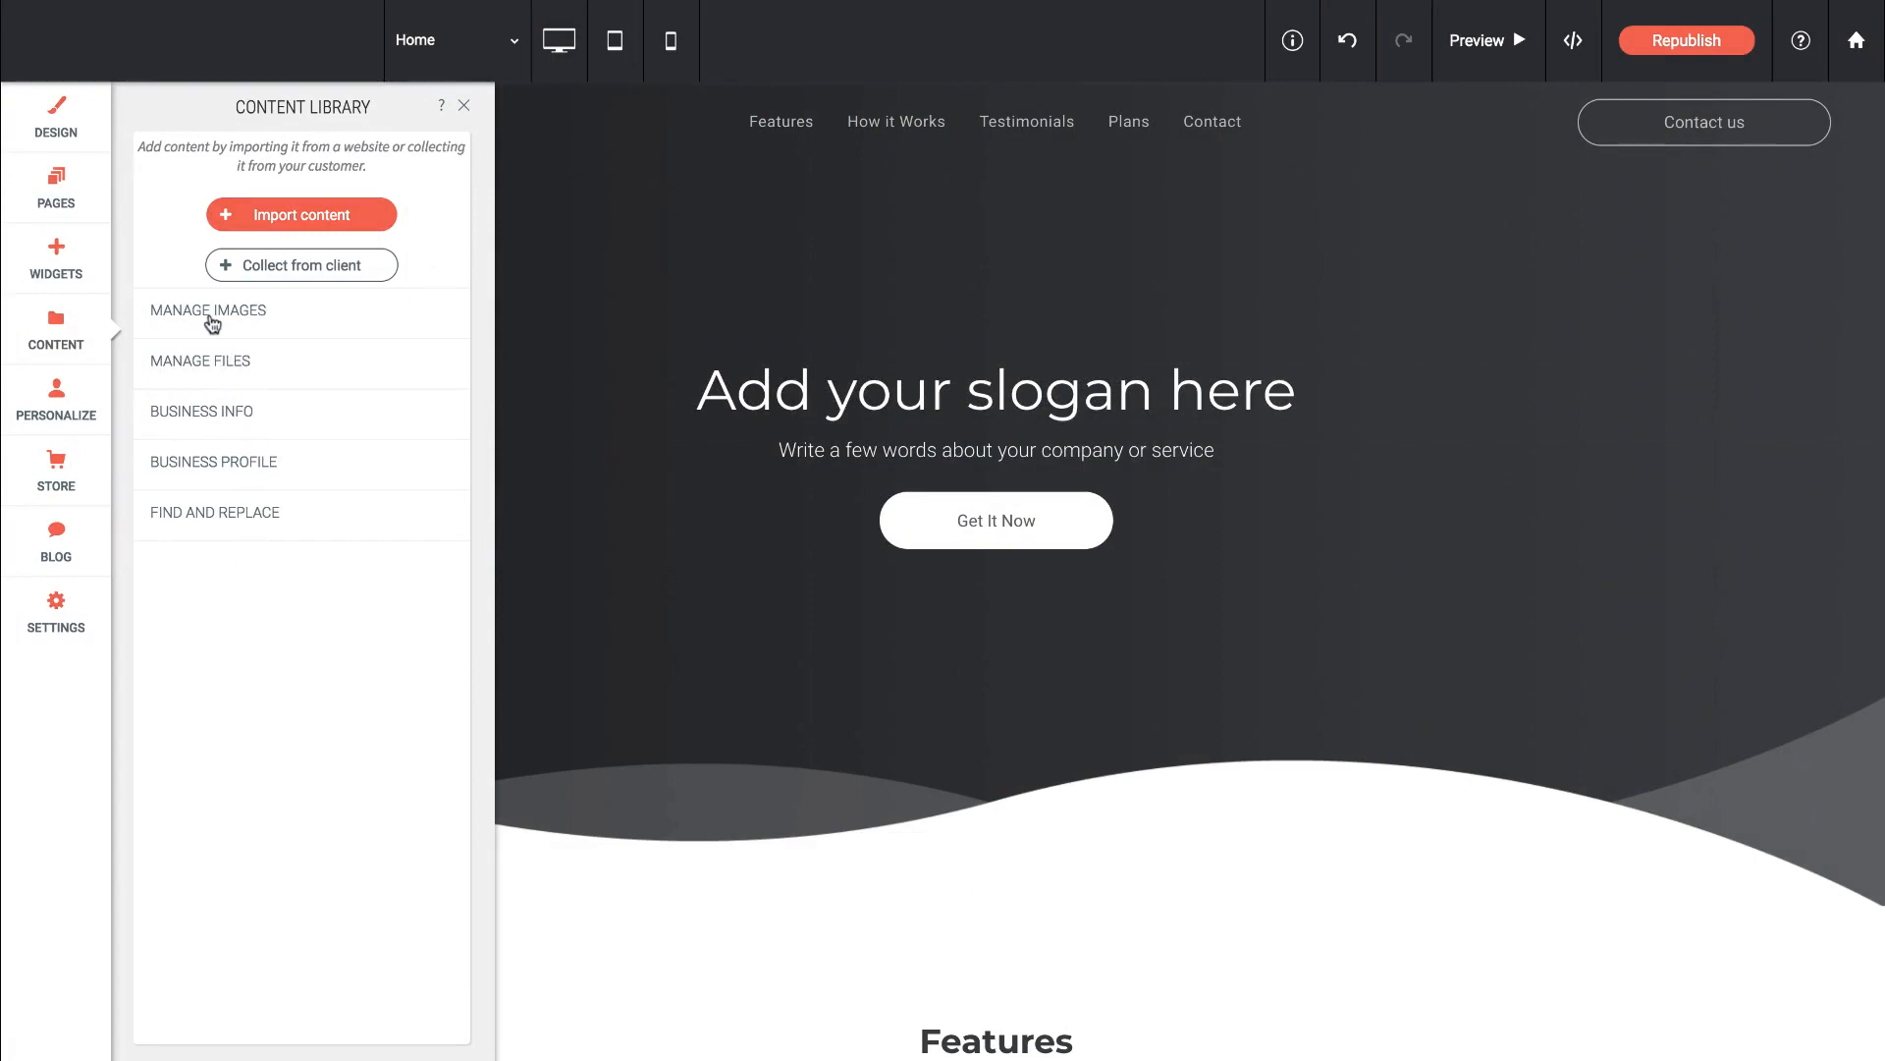
pyautogui.click(206, 310)
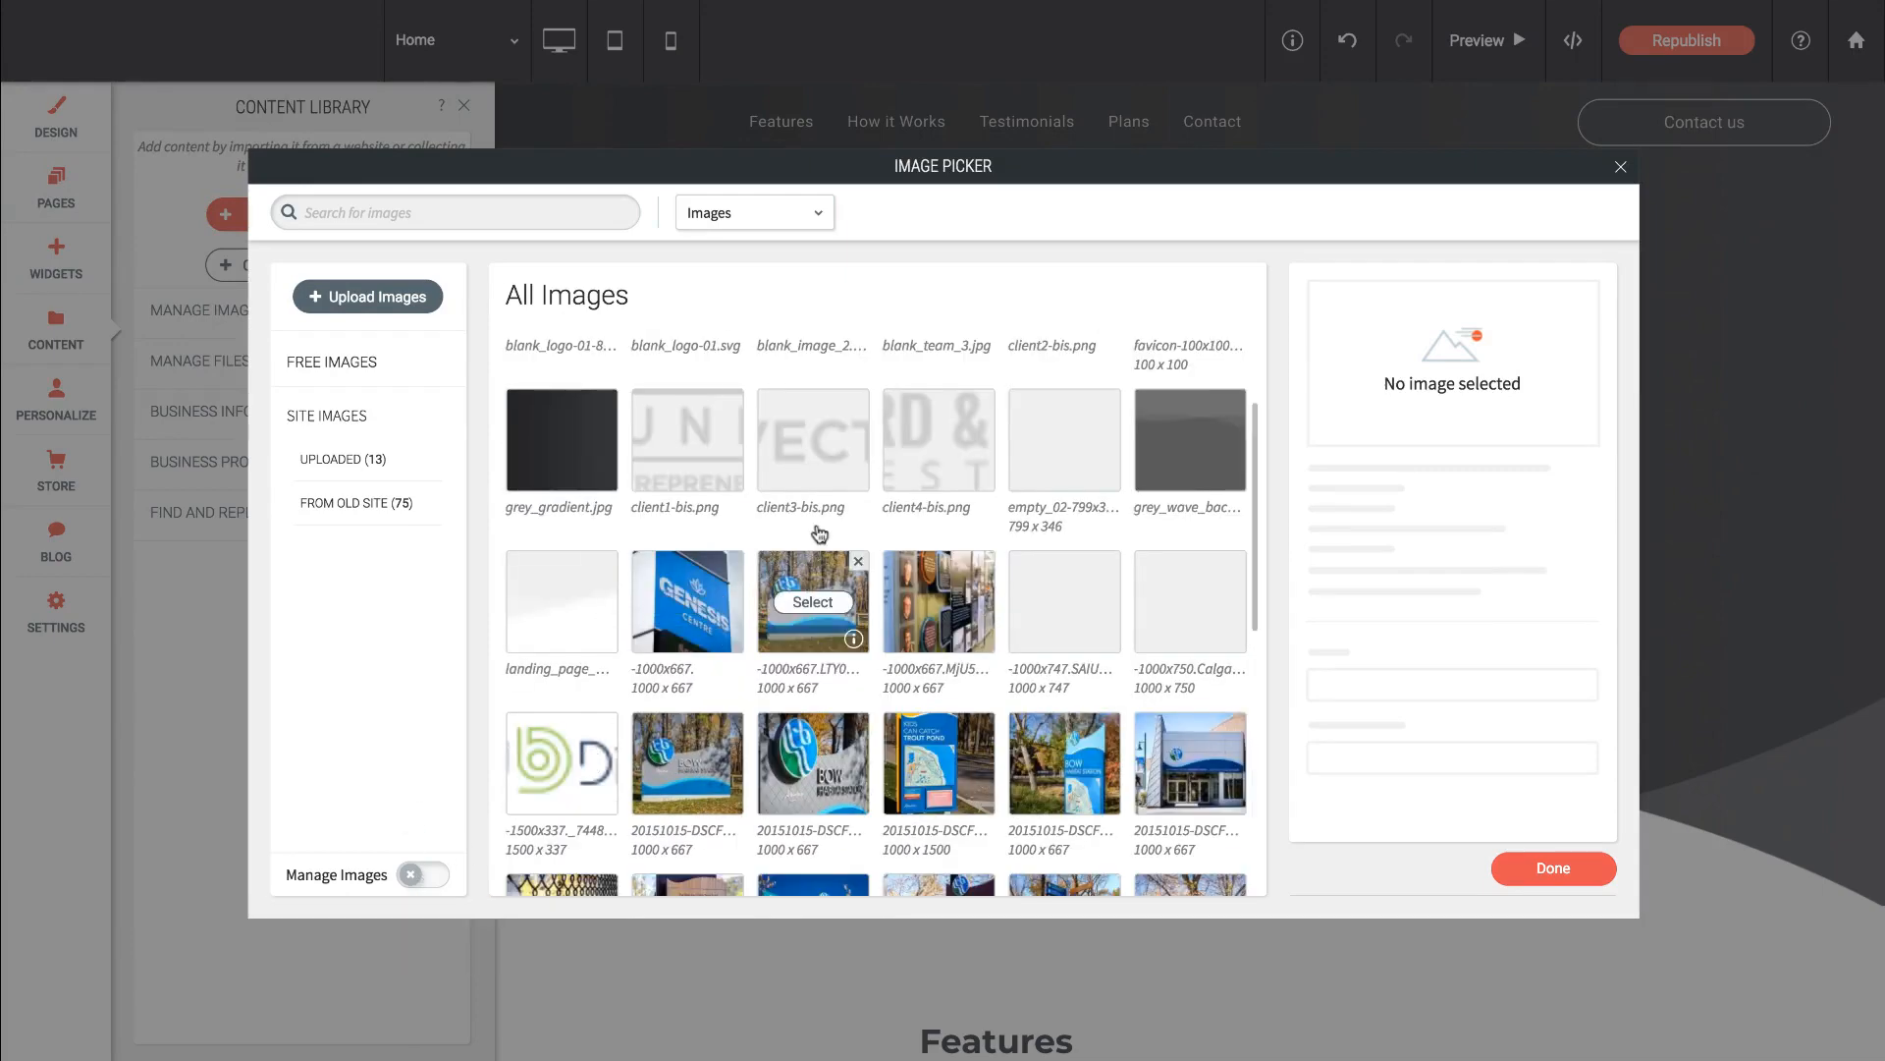
pyautogui.click(1618, 165)
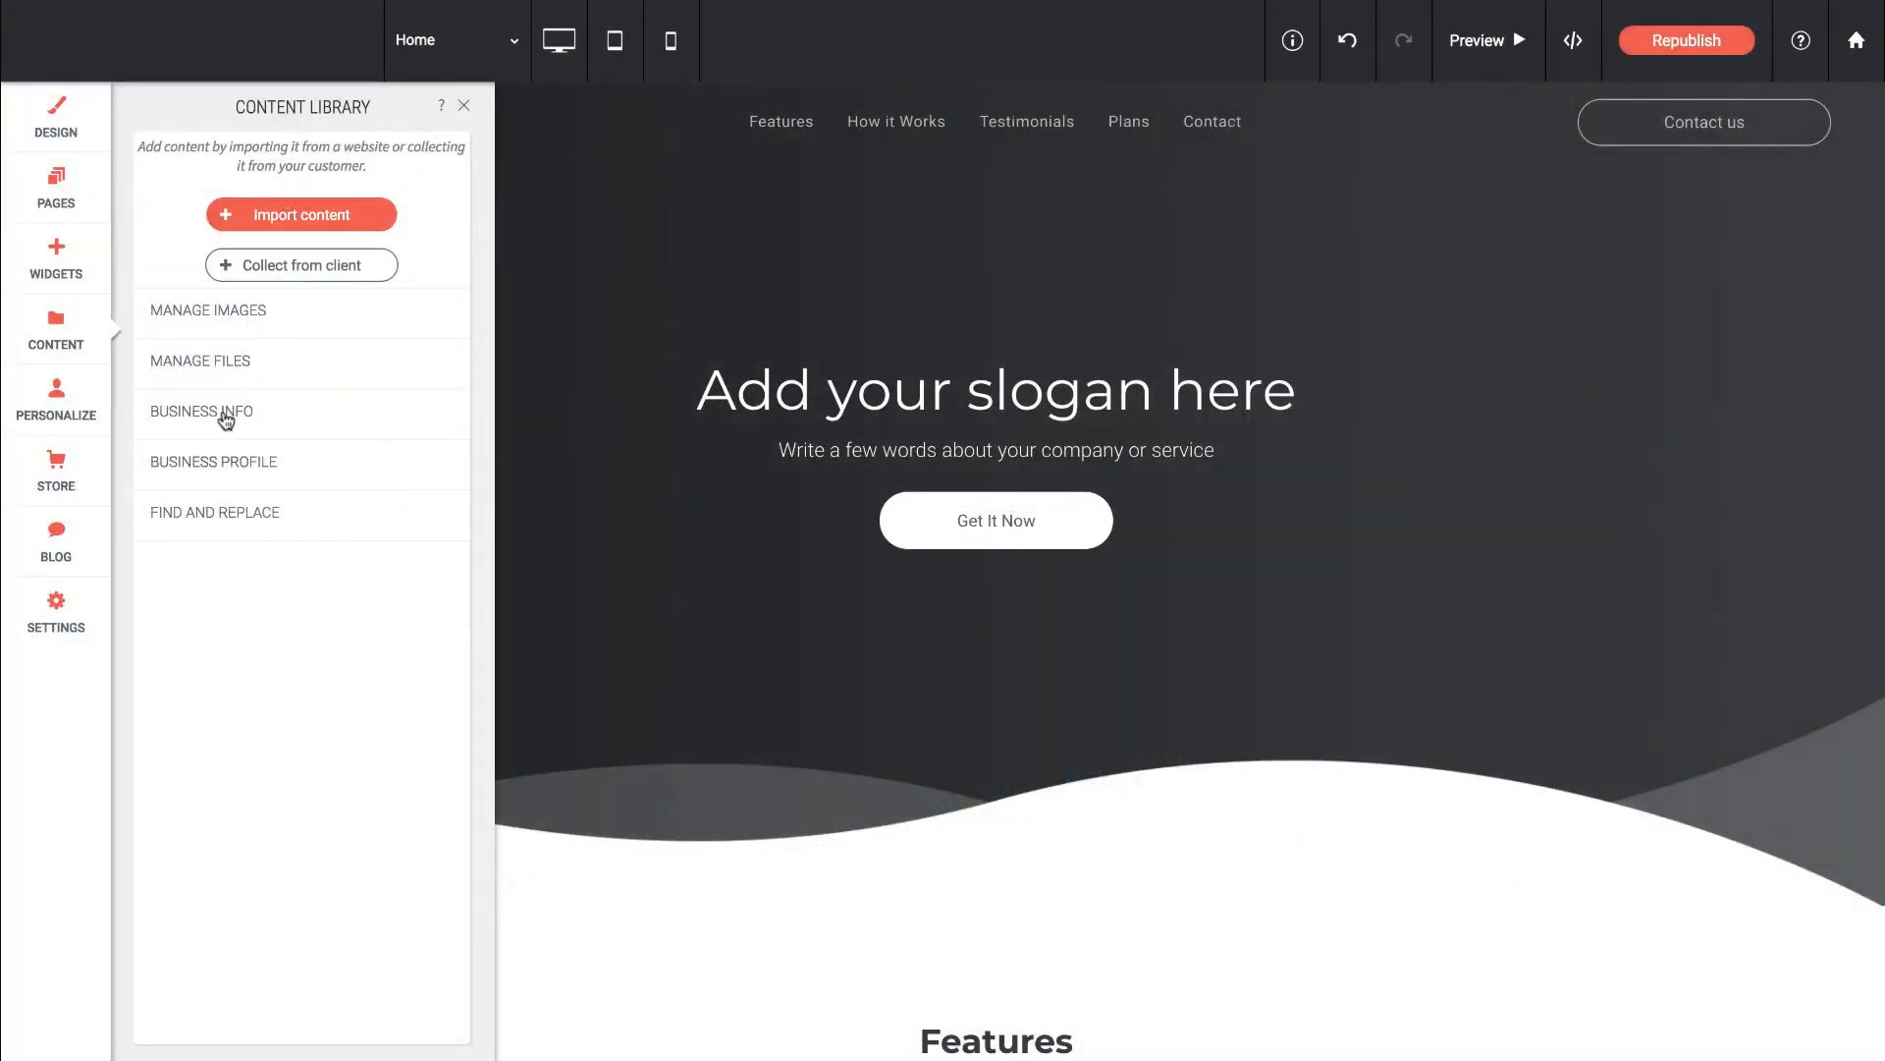
# - Review the imported Business Info, then show the Business Profile's About us, Overview and Services fields
pyautogui.click(201, 411)
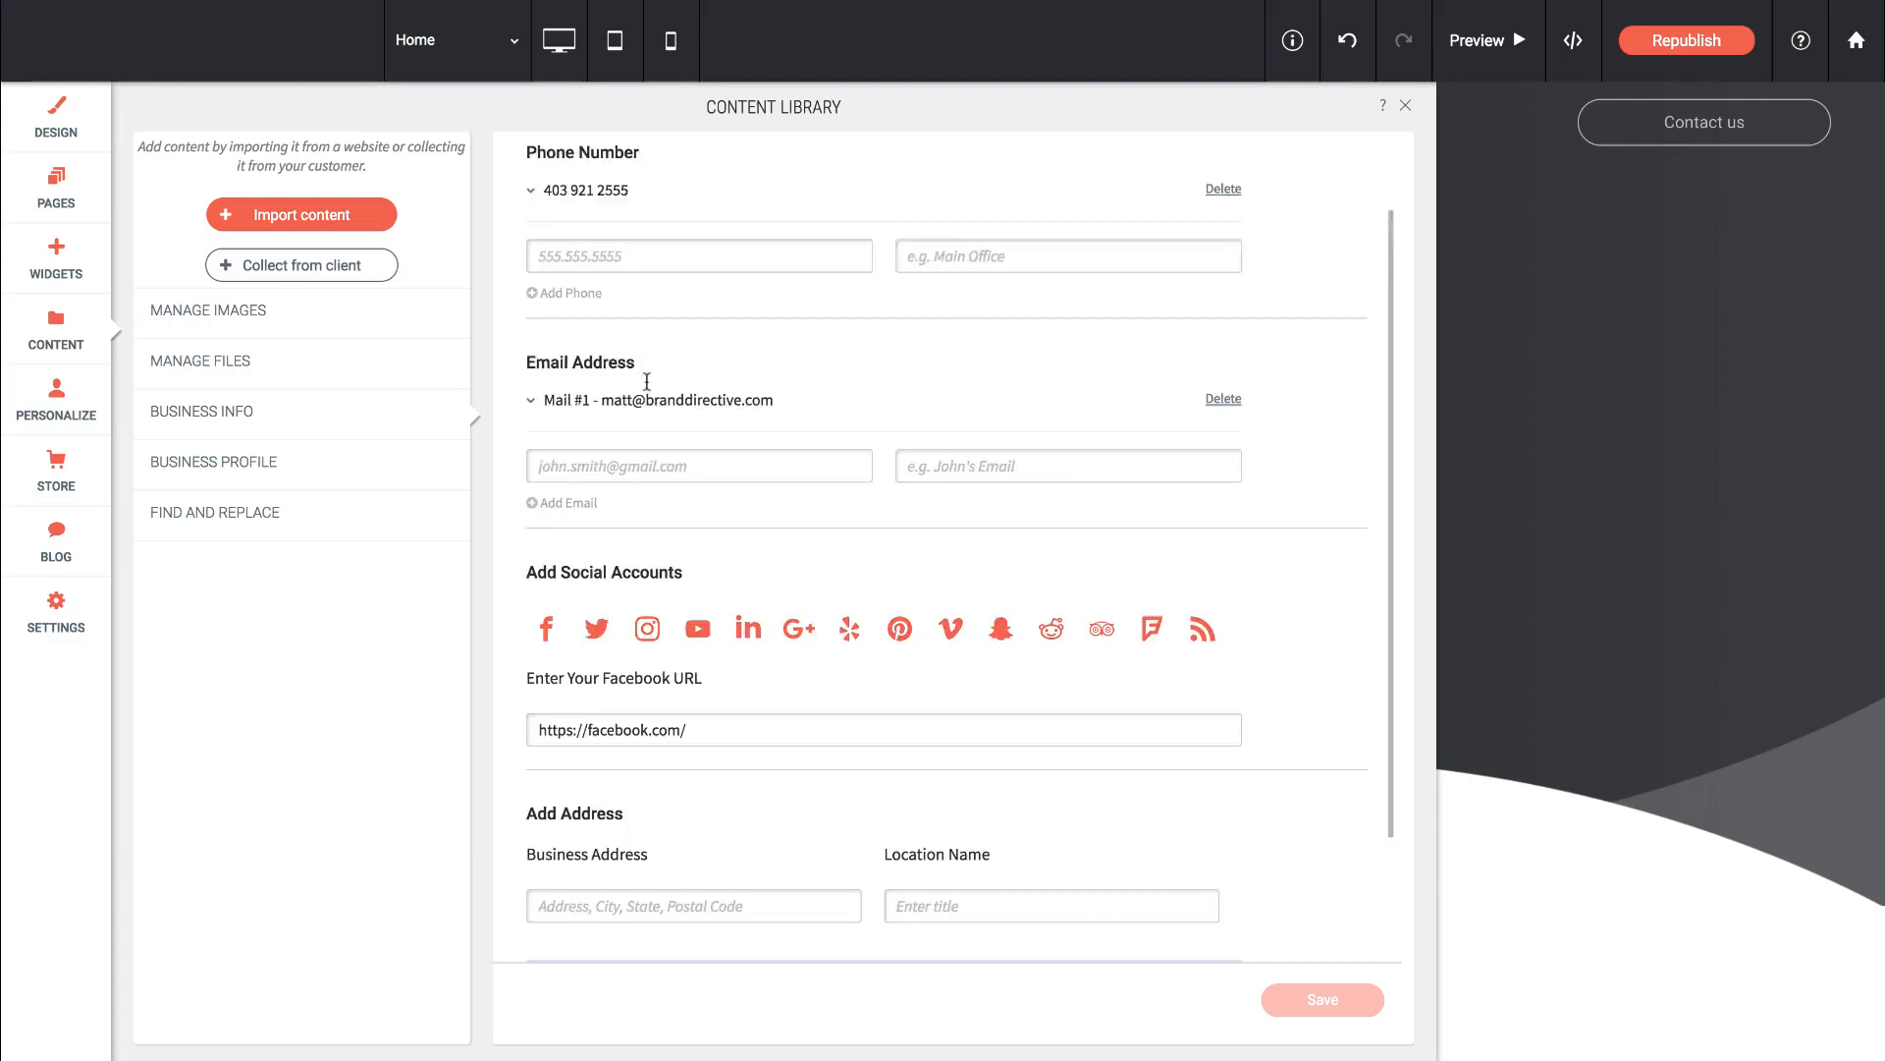
pyautogui.scroll(-3)
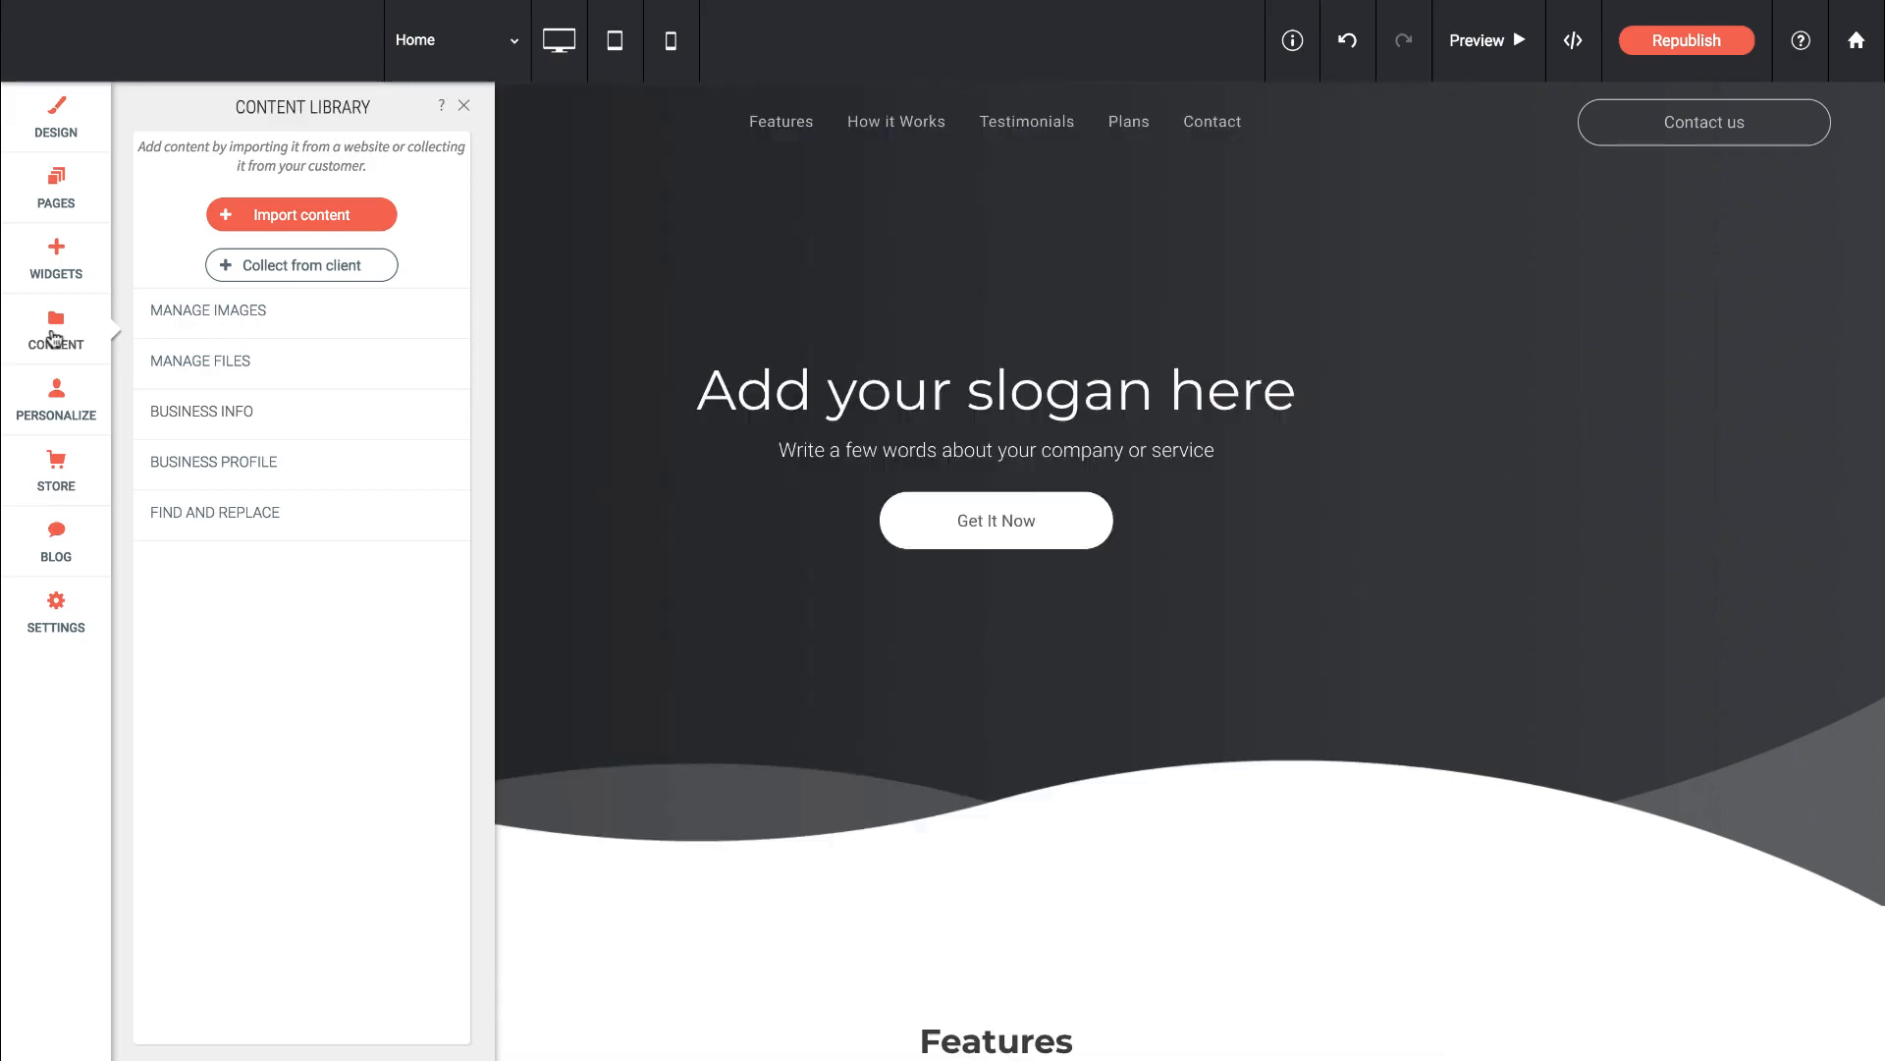
pyautogui.click(212, 464)
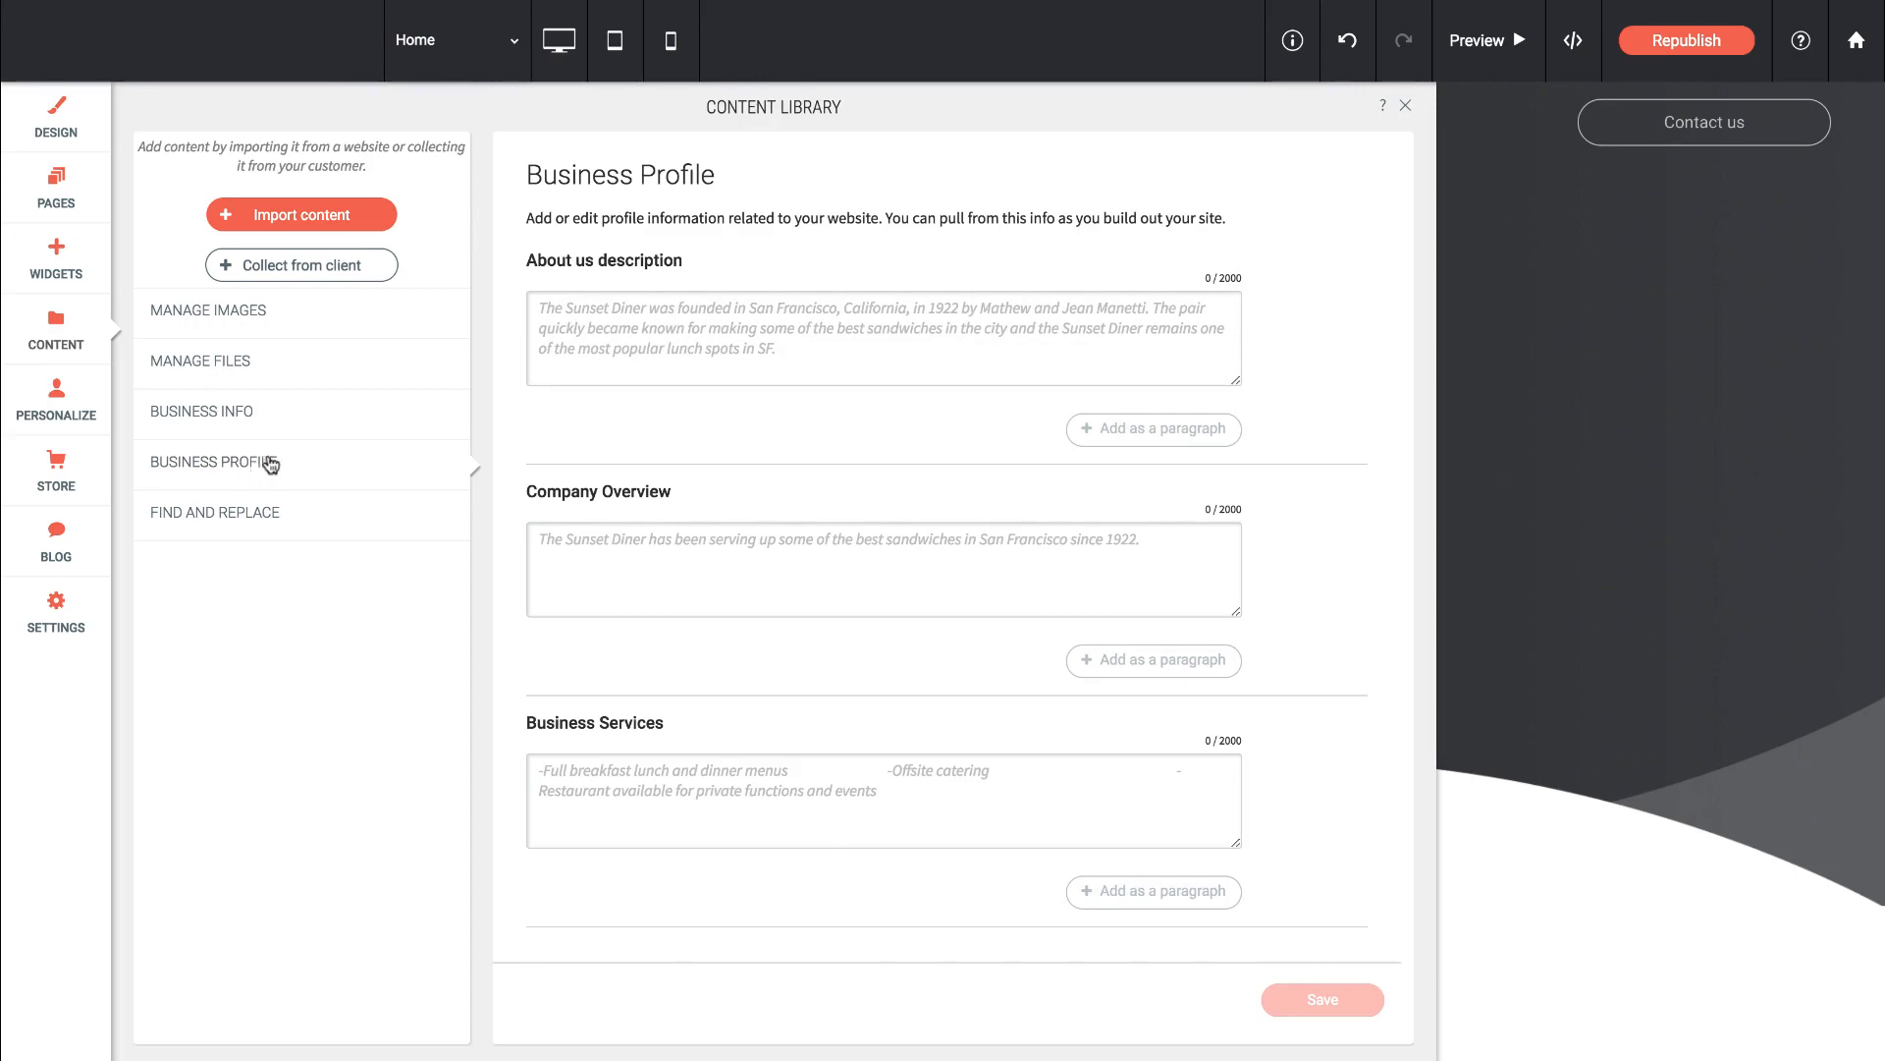